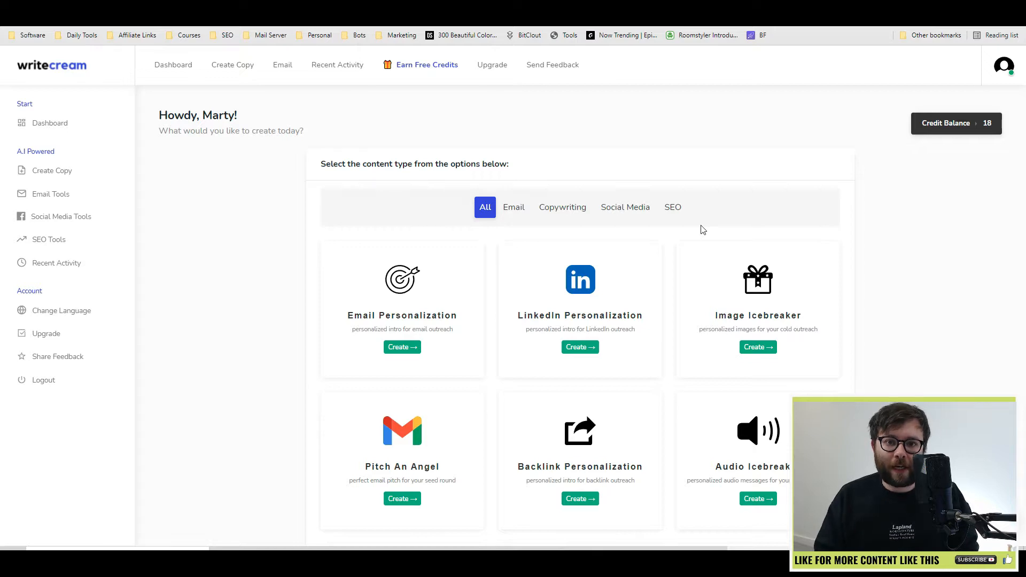
{"action": "scroll", "scroll_direction": "down", "scroll_amount": 3}
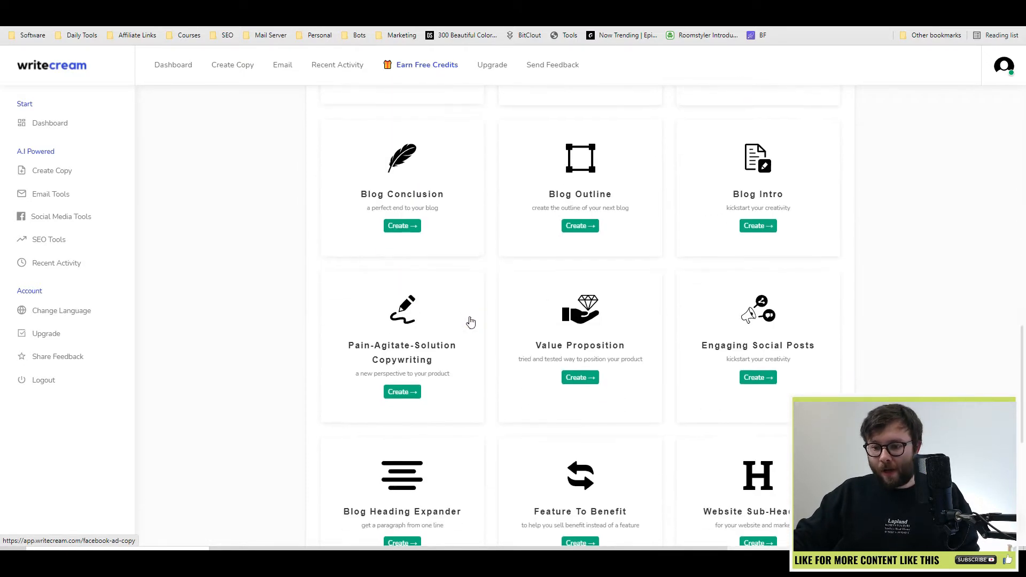
{"action": "scroll", "scroll_direction": "down", "scroll_amount": 3}
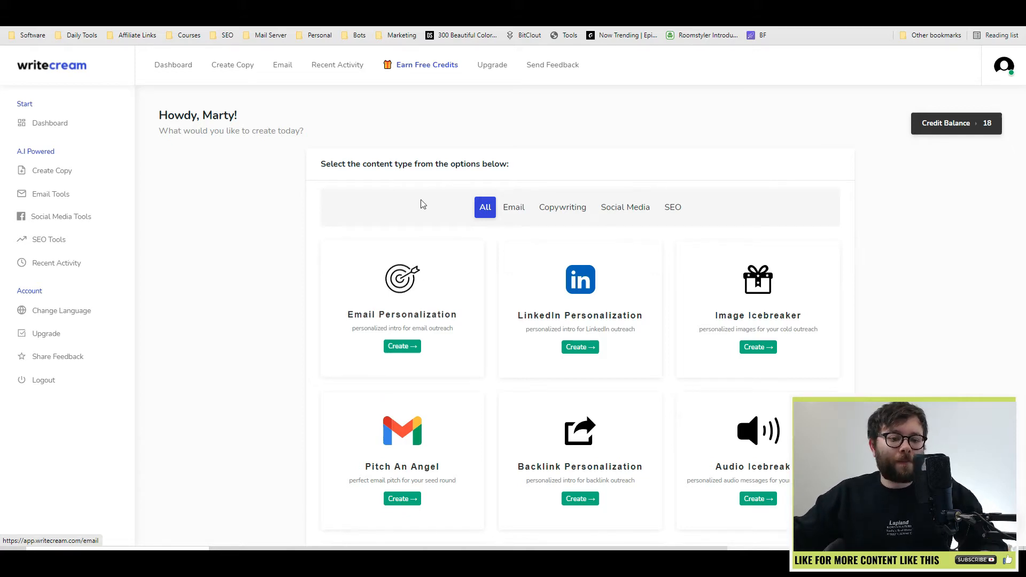
{"action": "scroll", "scroll_direction": "down", "scroll_amount": 3}
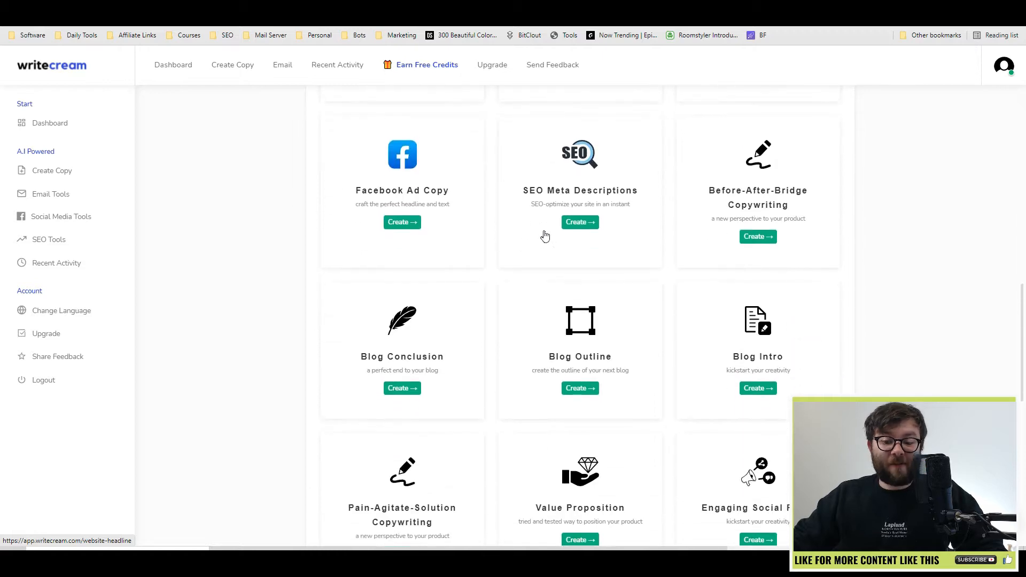
{"action": "scroll", "scroll_direction": "down", "scroll_amount": 3}
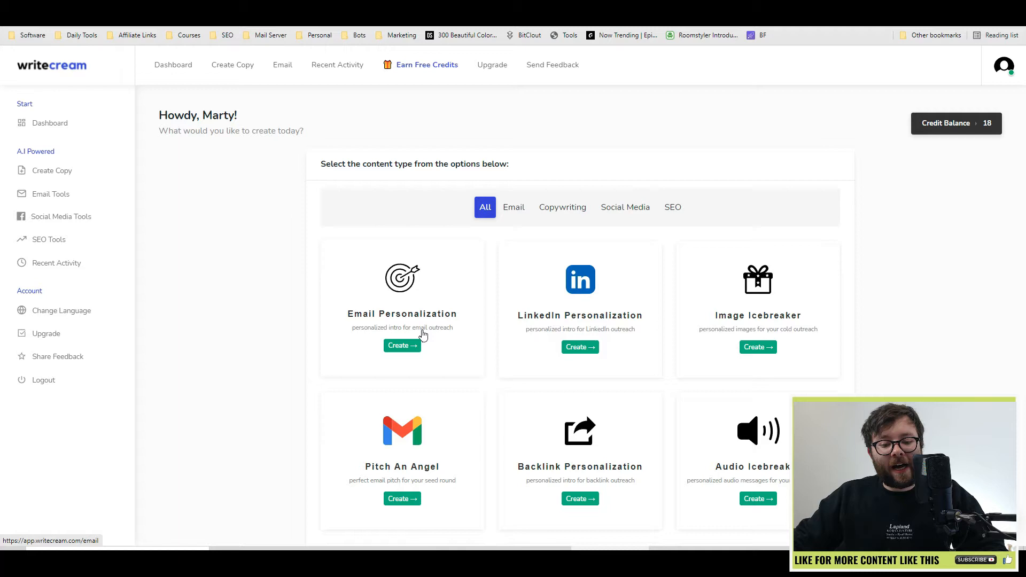
{"action": "left_click", "coordinate": [402, 346]}
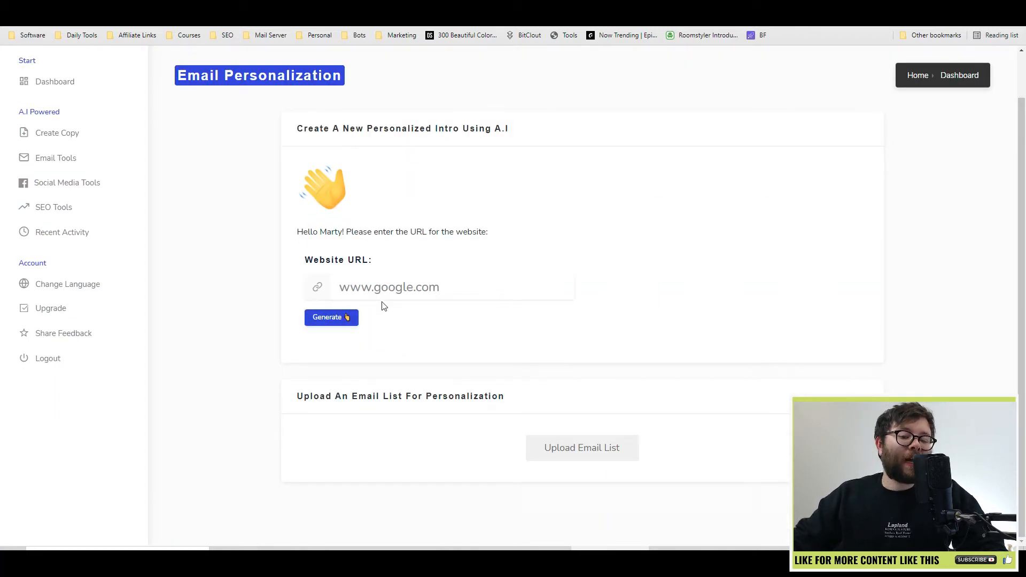
{"action": "left_click", "coordinate": [388, 287]}
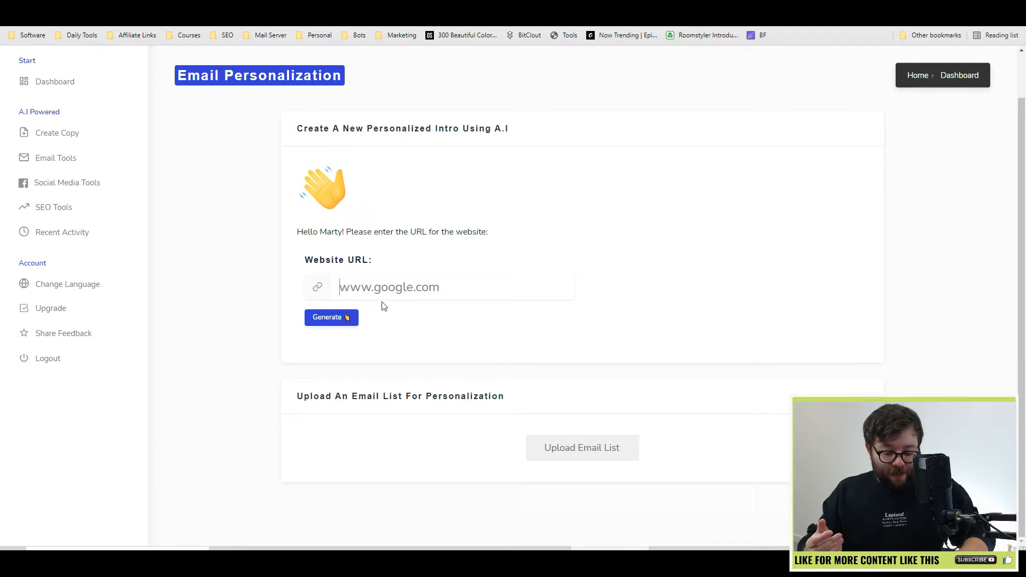
{"action": "type", "text": "https://martyenglander.com/"}
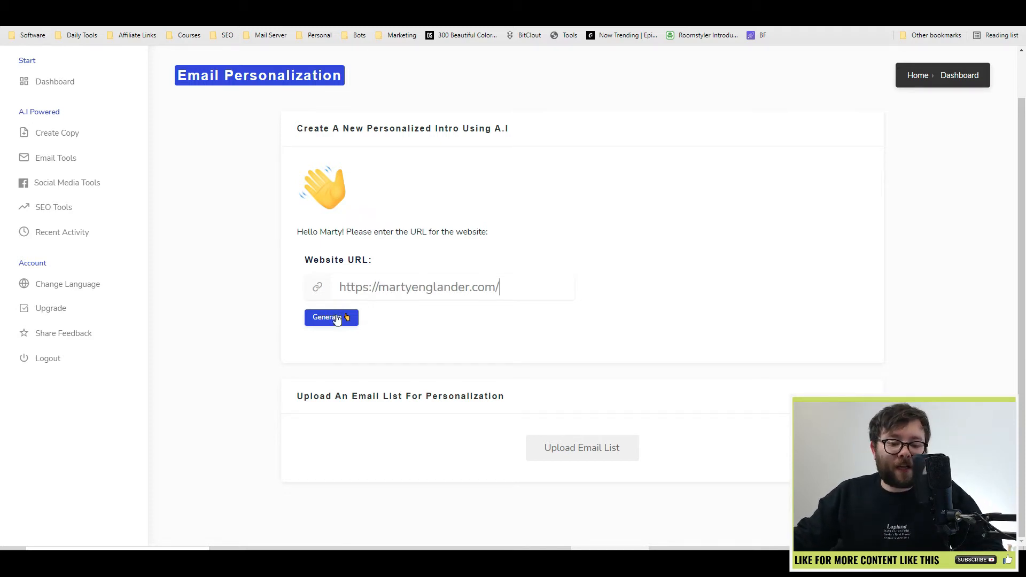
{"action": "left_click", "coordinate": [331, 318]}
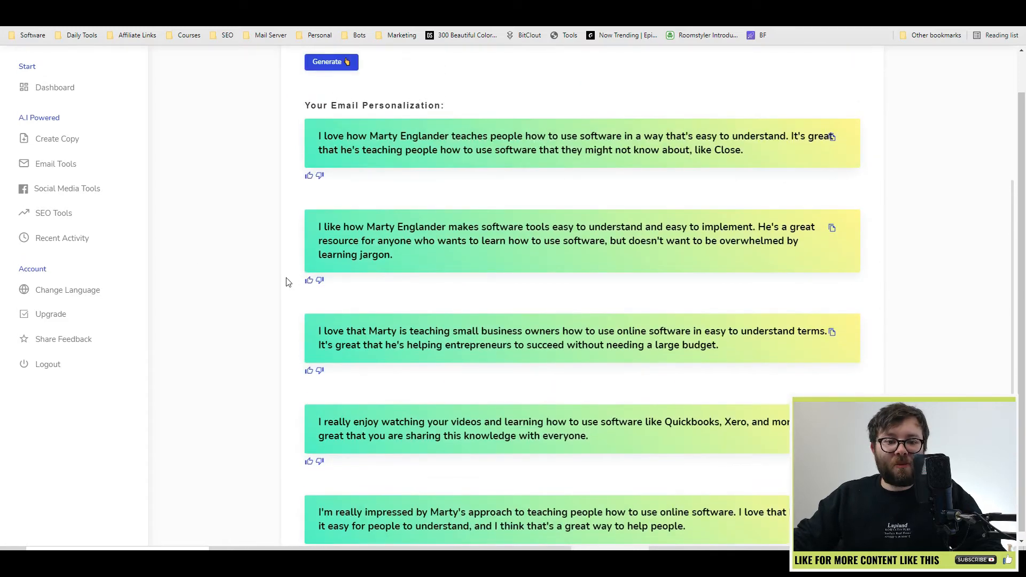
{"action": "mouse_move", "coordinate": [320, 177]}
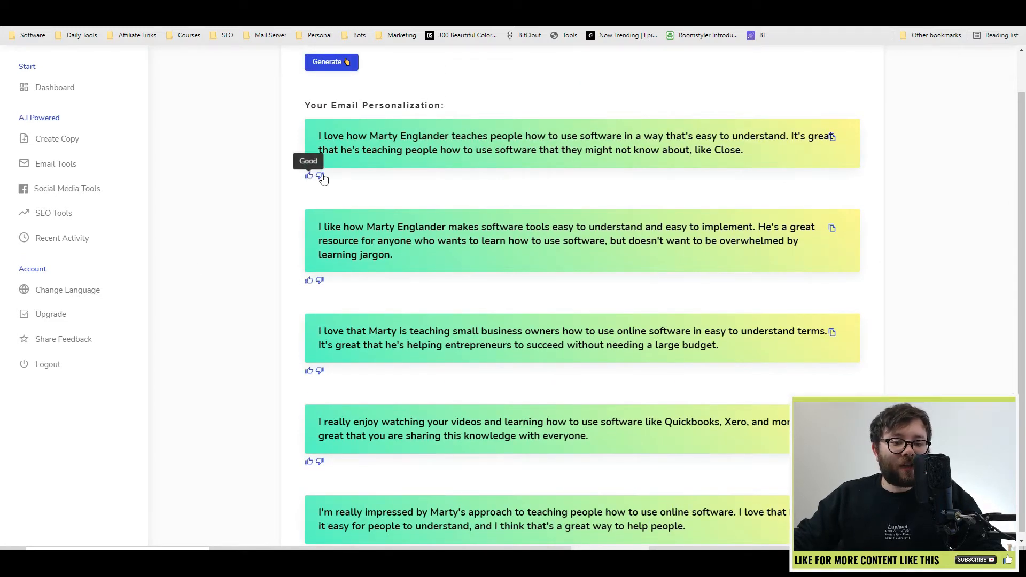
{"action": "left_click_drag", "start_coordinate": [327, 149], "coordinate": [707, 149]}
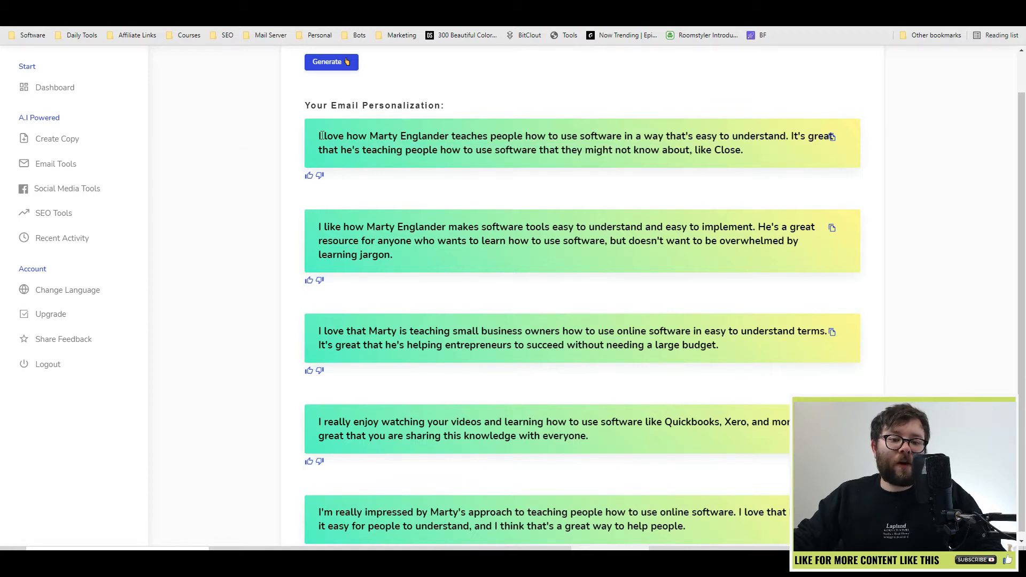
{"action": "left_click_drag", "start_coordinate": [322, 136], "coordinate": [584, 136]}
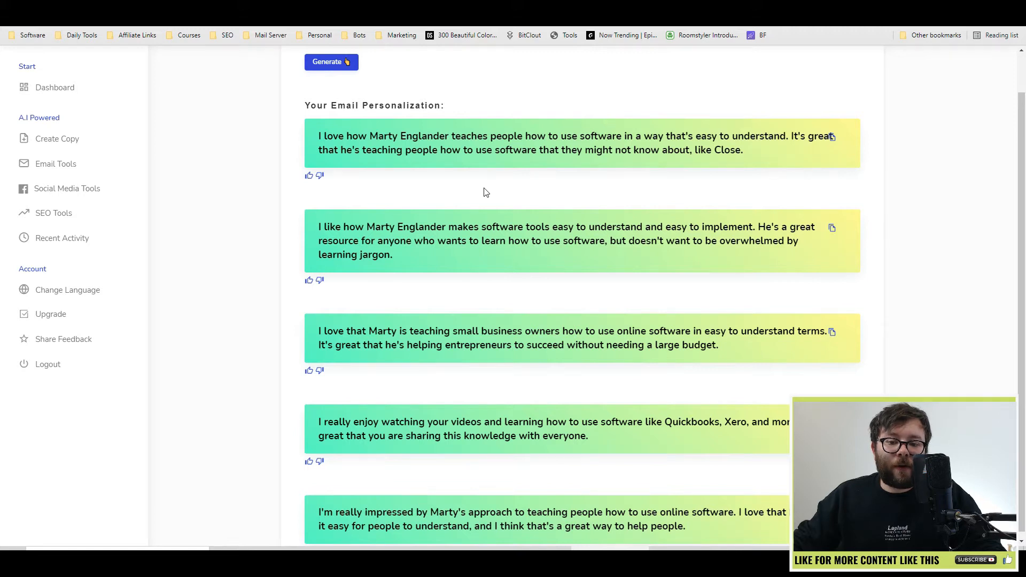
{"action": "mouse_move", "coordinate": [557, 193]}
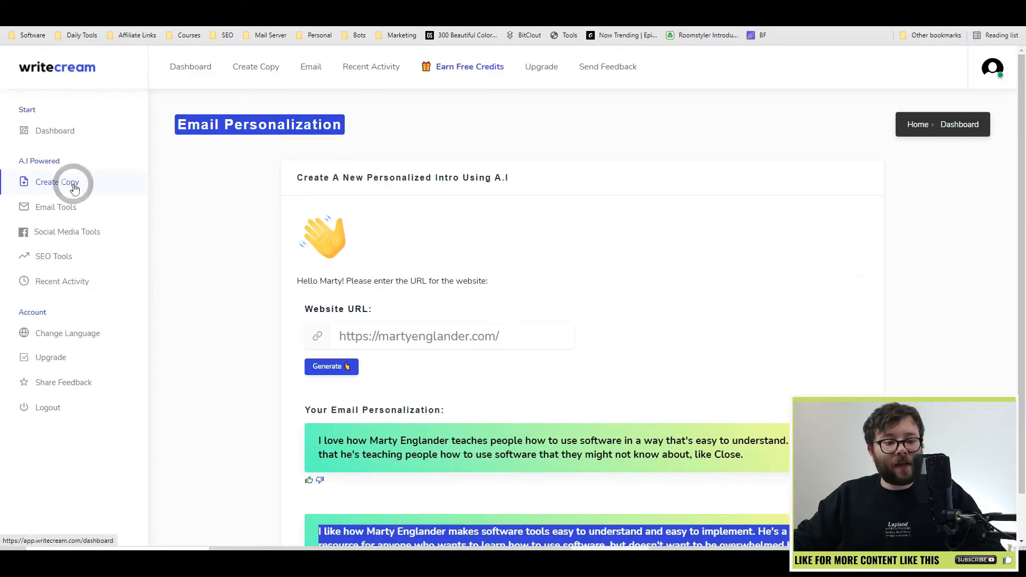
- Generate Image Icebreaker pictures for the martyenglander.com website and scroll through the gallery
{"action": "left_click", "coordinate": [55, 182]}
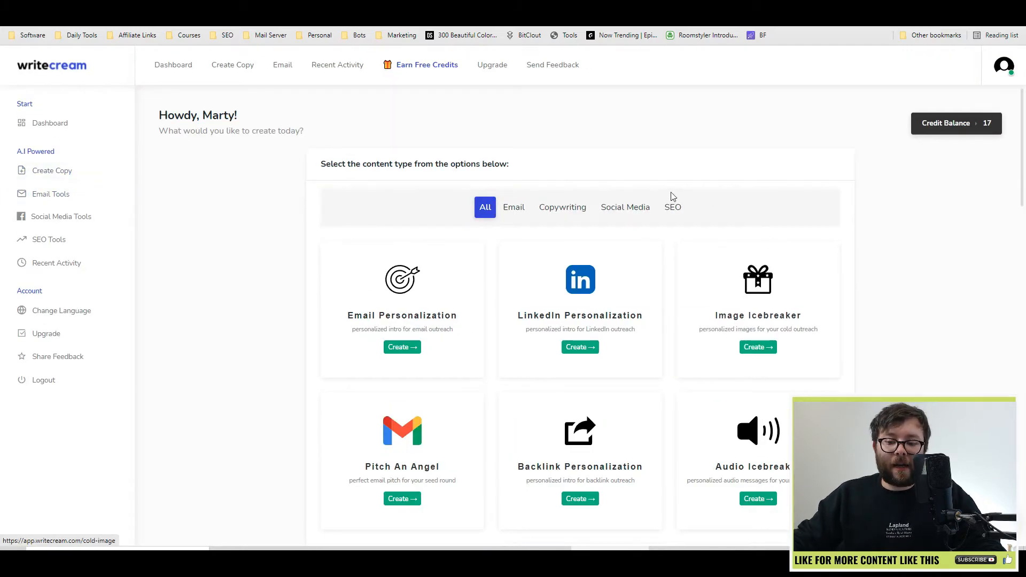
{"action": "left_click", "coordinate": [757, 347]}
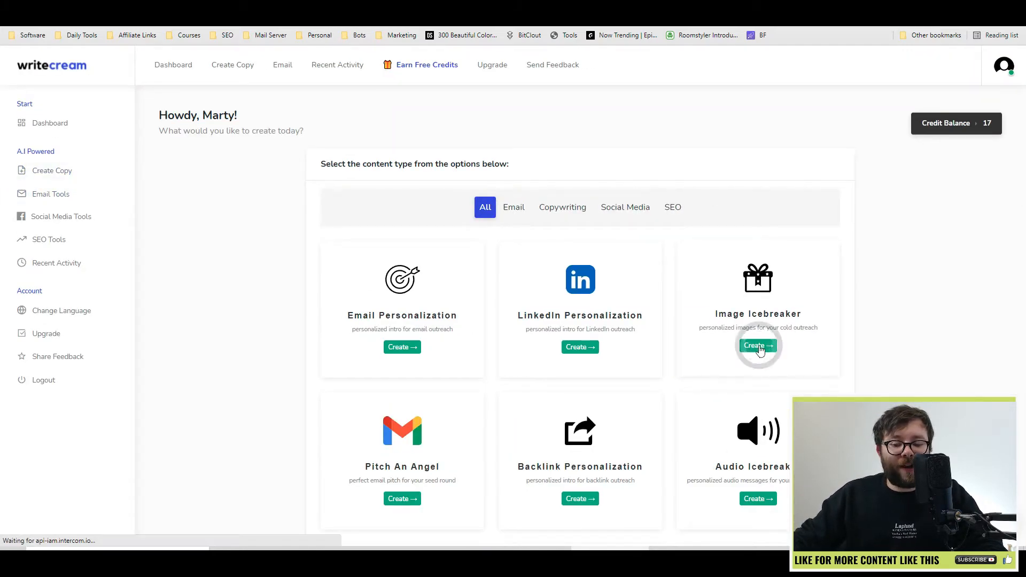
{"action": "left_click", "coordinate": [758, 347]}
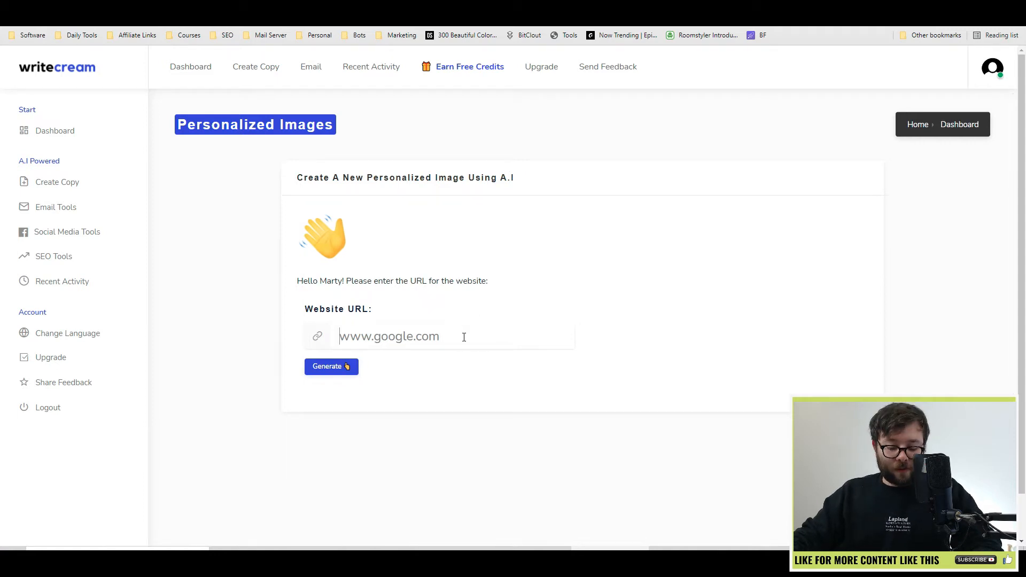
{"action": "type", "text": "https://martyenglan"}
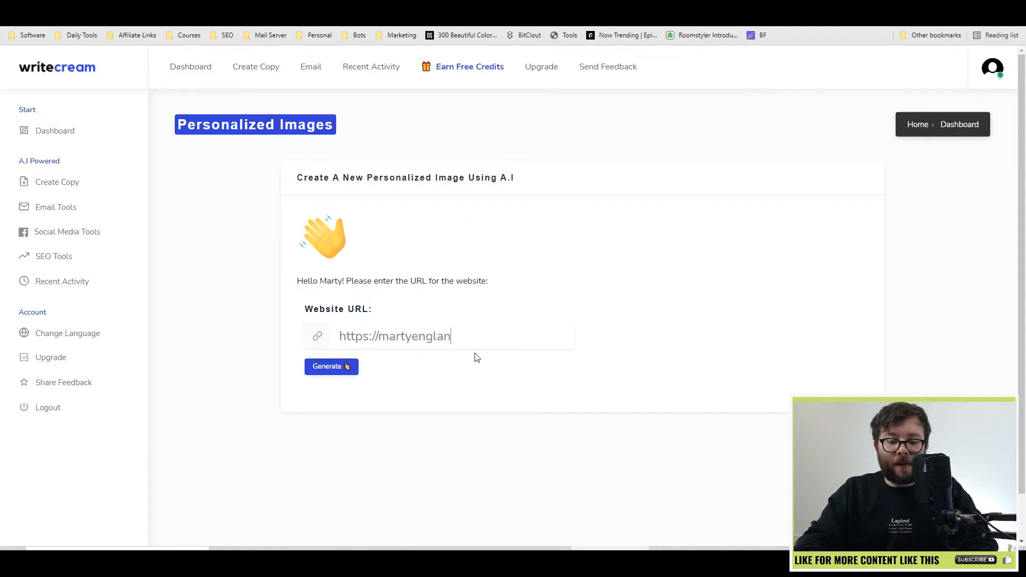
{"action": "left_click", "coordinate": [330, 367]}
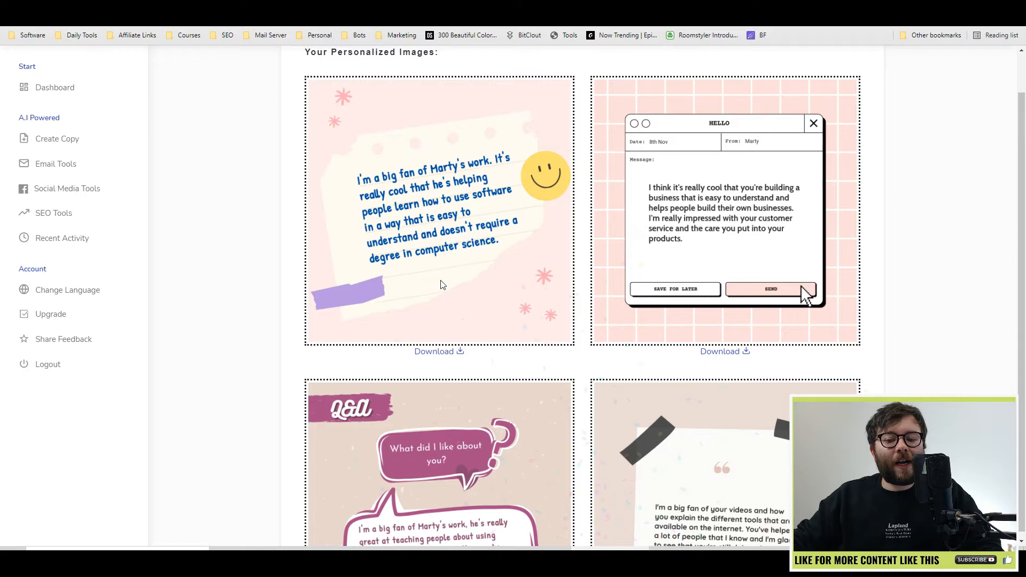
{"action": "scroll", "scroll_direction": "down", "scroll_amount": 3}
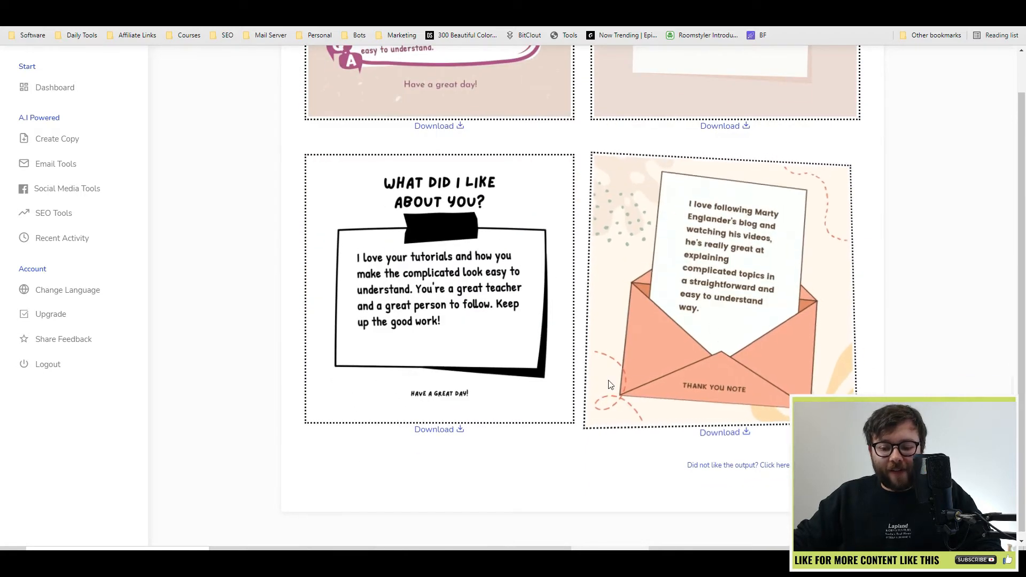
{"action": "scroll", "scroll_direction": "down", "scroll_amount": 3}
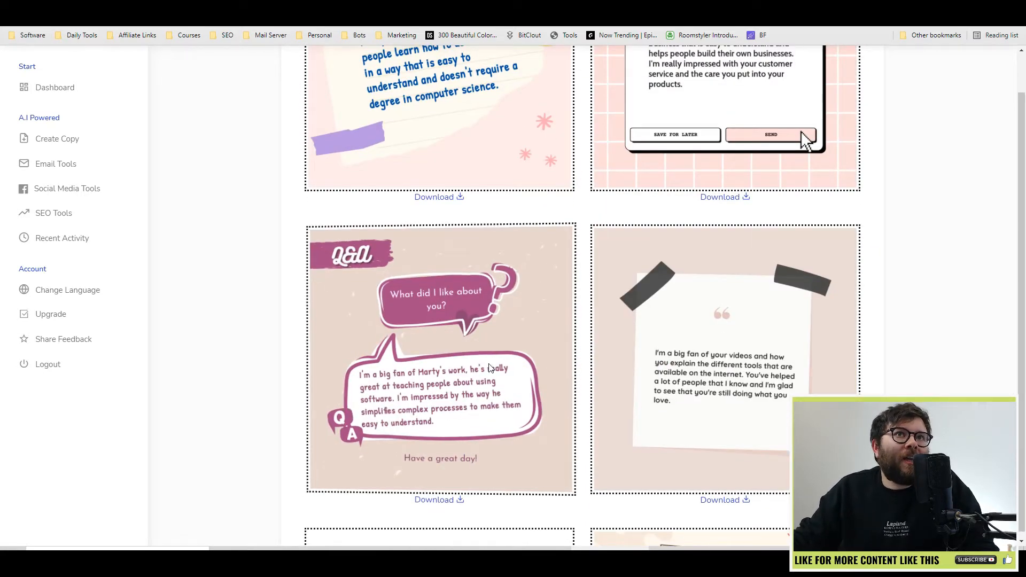
{"action": "scroll", "scroll_direction": "down", "scroll_amount": 3}
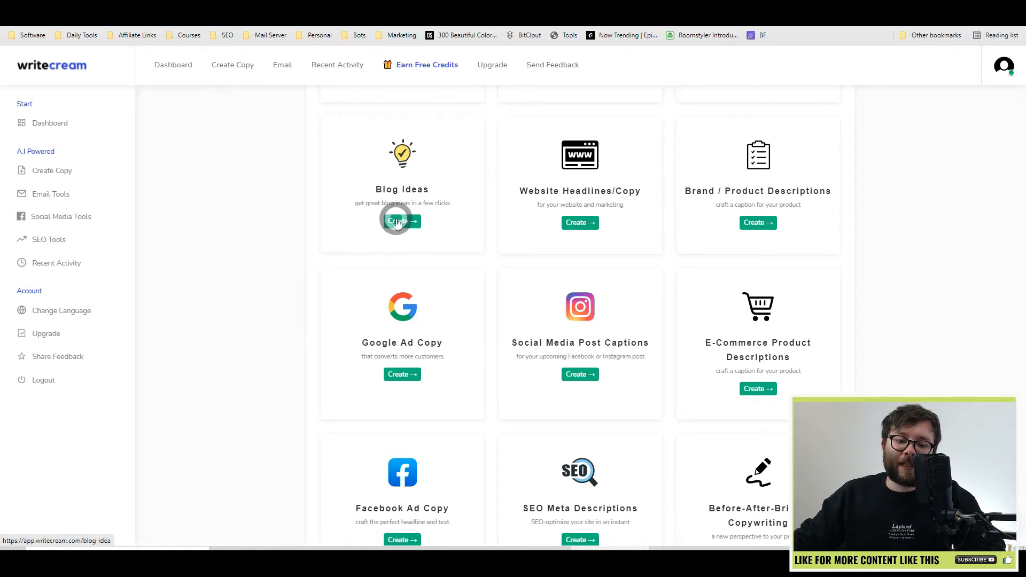
- Generate Blog Ideas about understanding software without jargon and browse the resulting list
{"action": "left_click", "coordinate": [402, 222]}
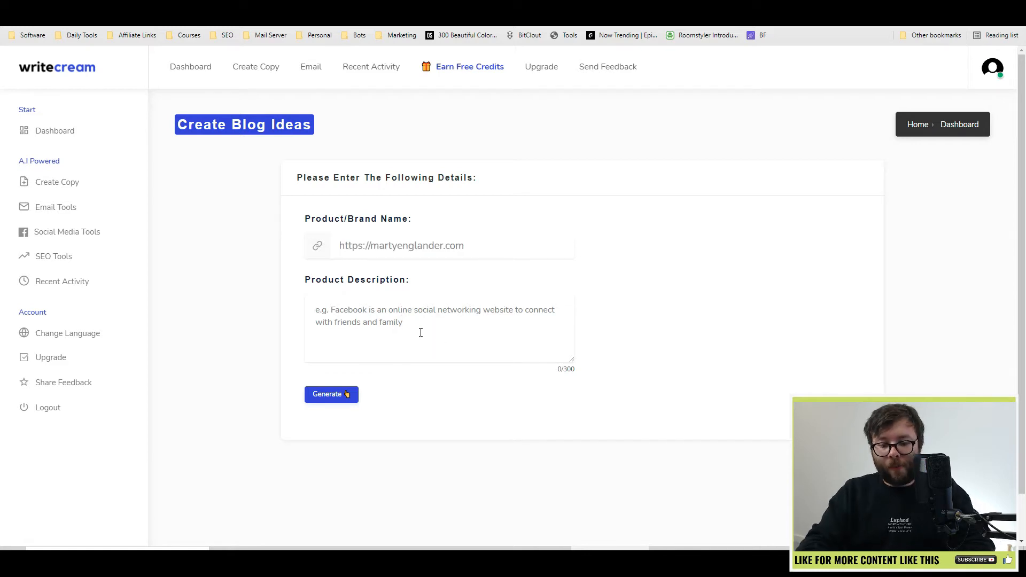
{"action": "type", "text": "helping people"}
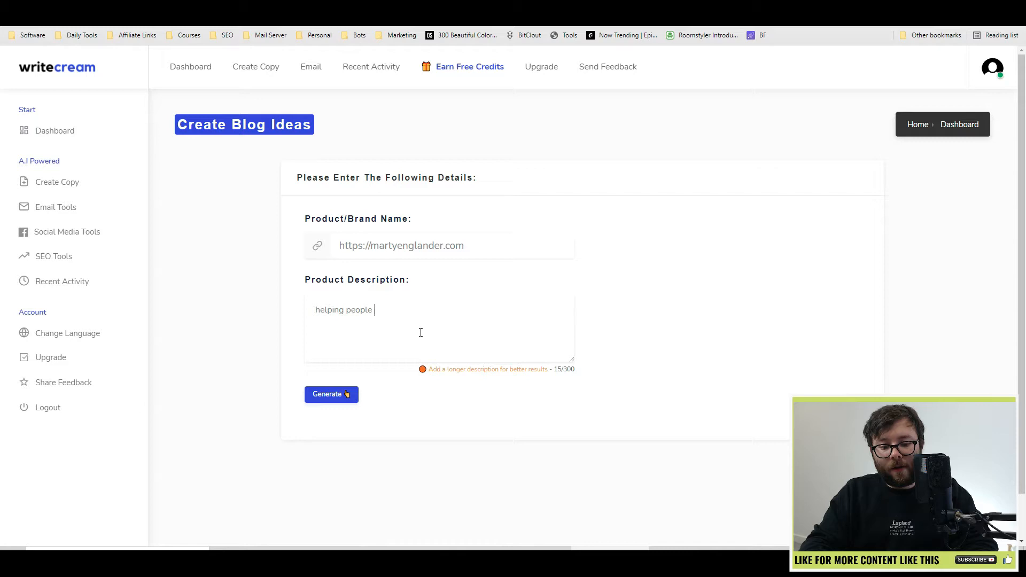
{"action": "type", "text": "understand complext sof"}
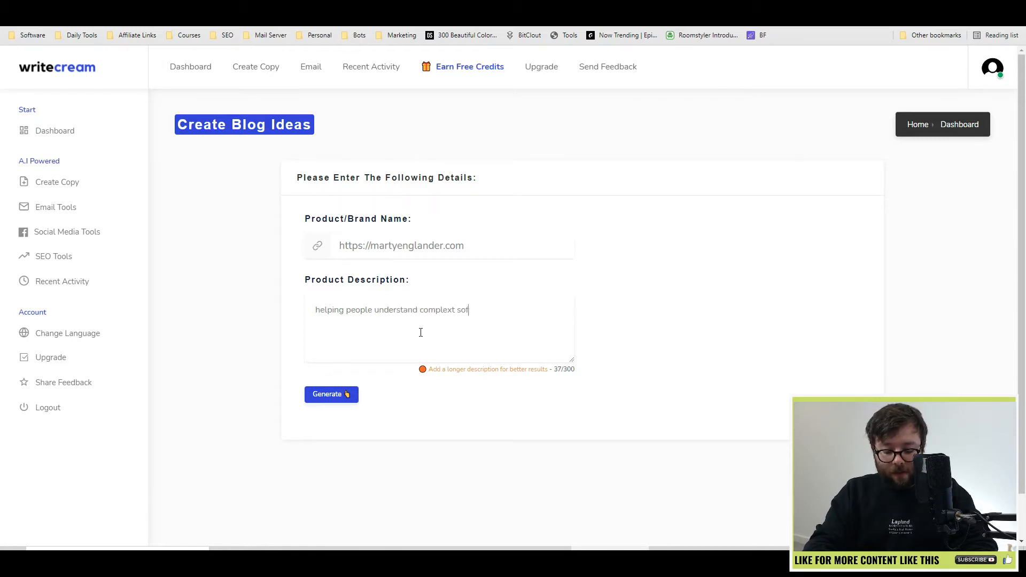
{"action": "type", "text": "twares in a jargon free way."}
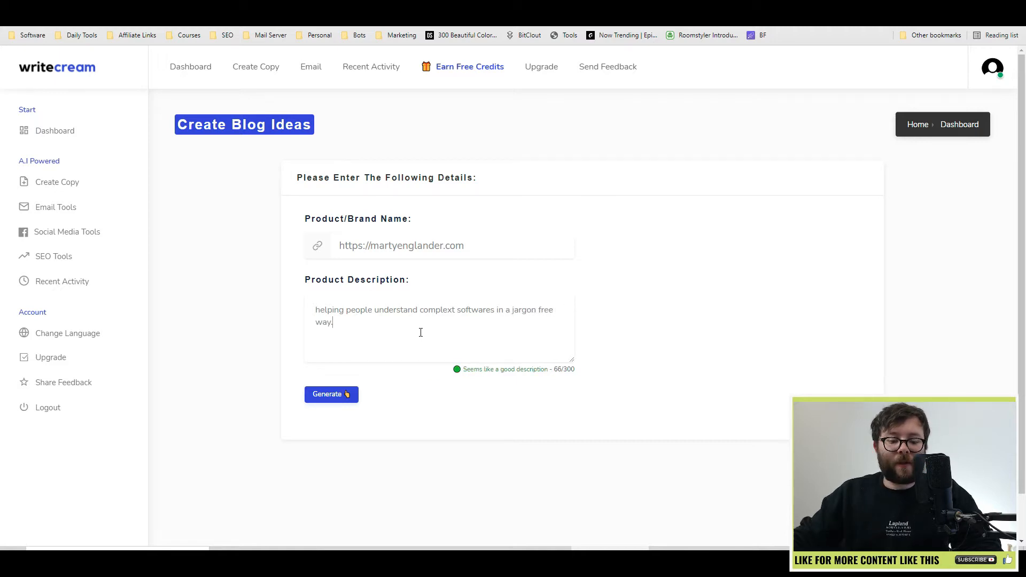
{"action": "left_click", "coordinate": [331, 394]}
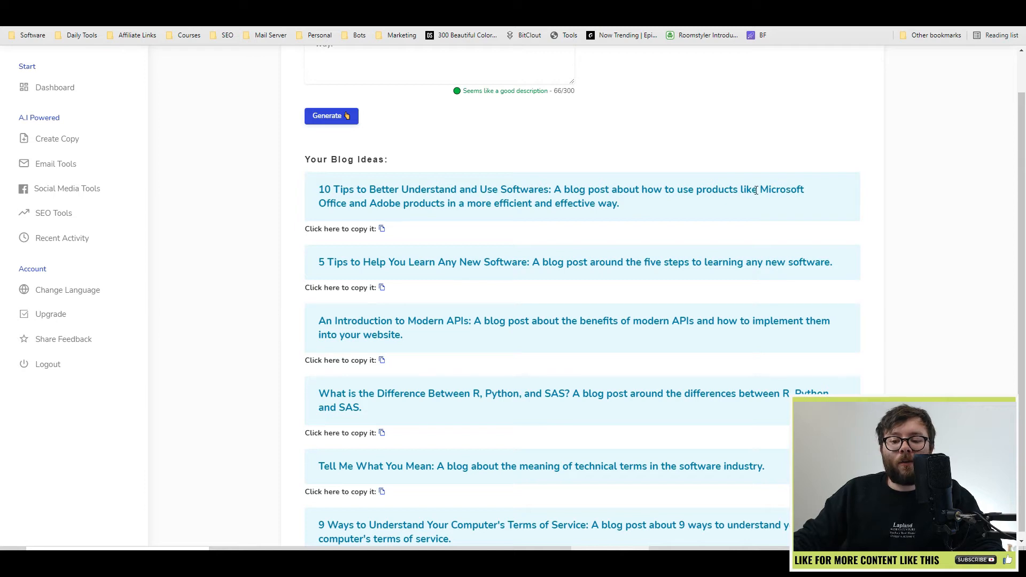
{"action": "left_click_drag", "start_coordinate": [756, 189], "coordinate": [426, 203]}
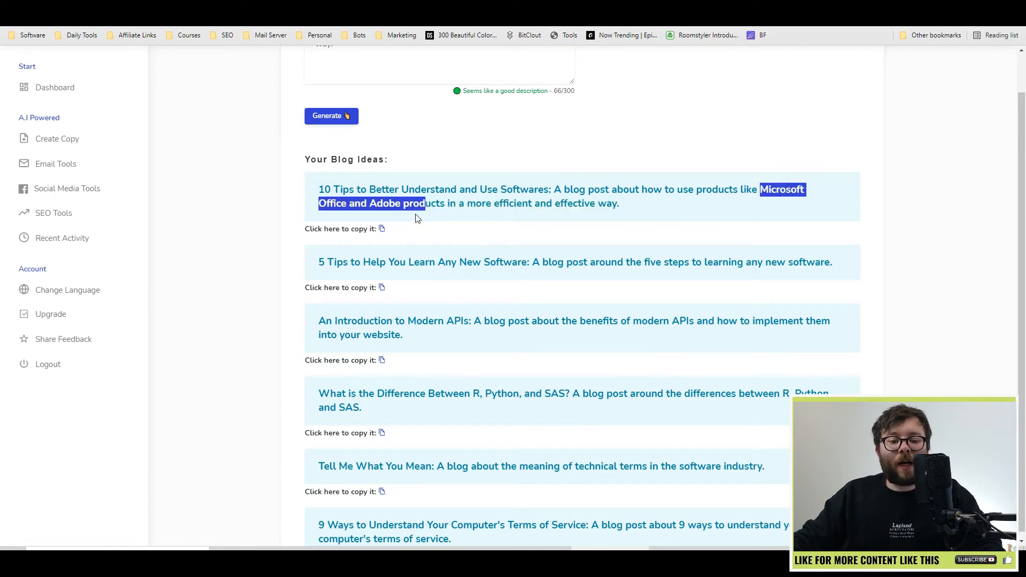
{"action": "left_click_drag", "start_coordinate": [424, 203], "coordinate": [445, 204]}
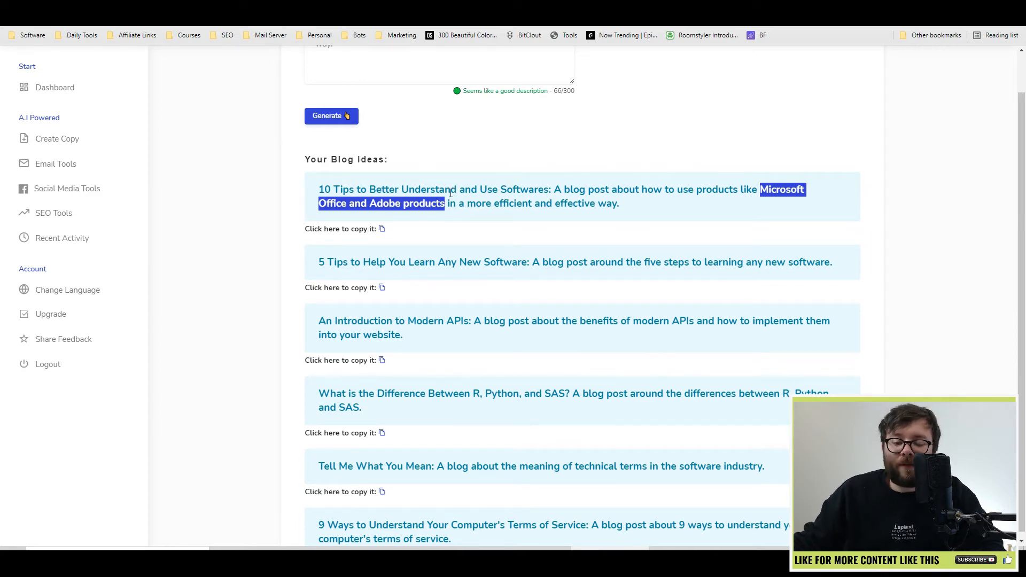
{"action": "scroll", "scroll_direction": "down", "scroll_amount": 3}
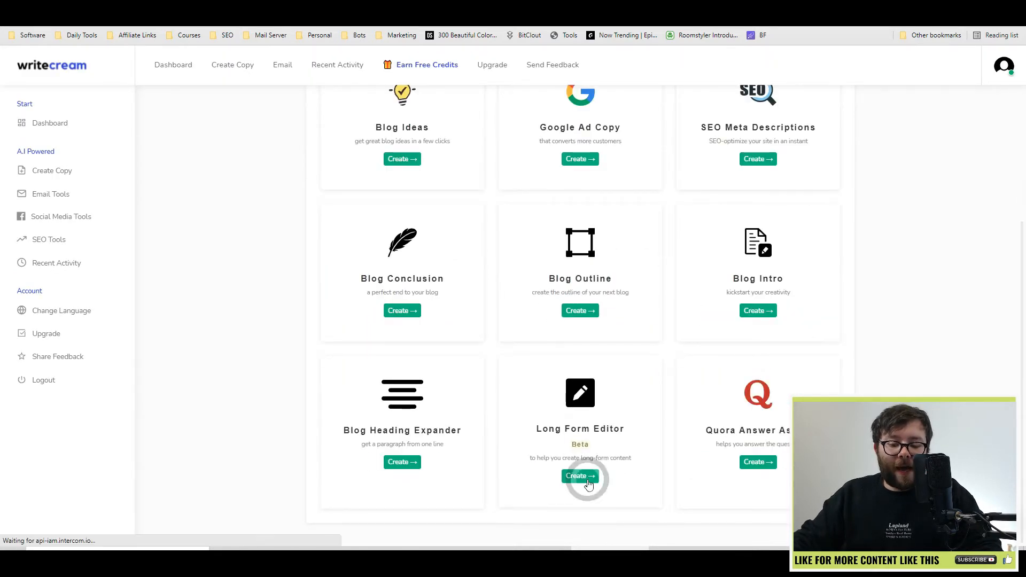
- Set up a Long Form Editor Blog Outline on helping dog owners teach their dog to sit
{"action": "left_click", "coordinate": [579, 476]}
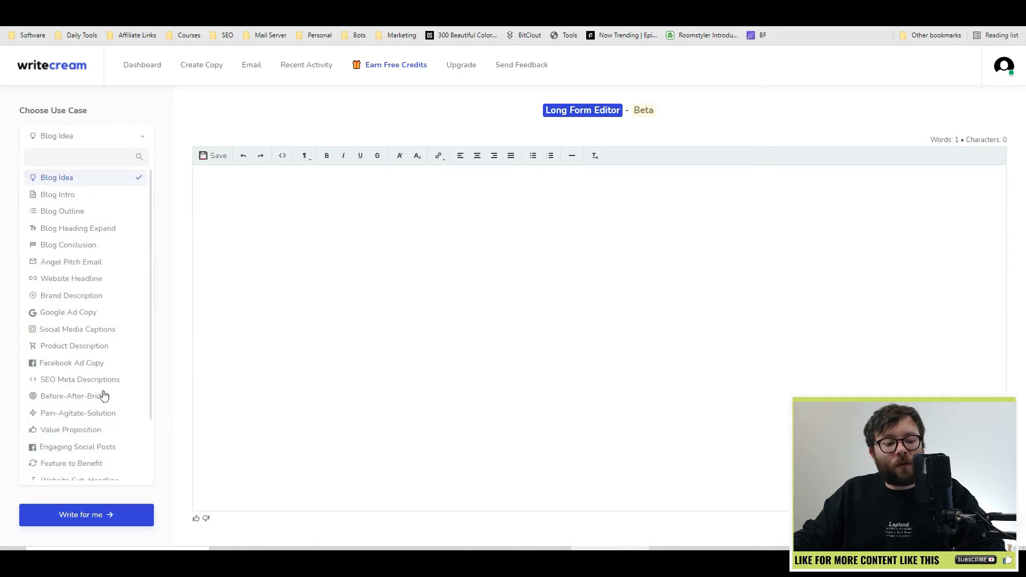
{"action": "mouse_move", "coordinate": [116, 256]}
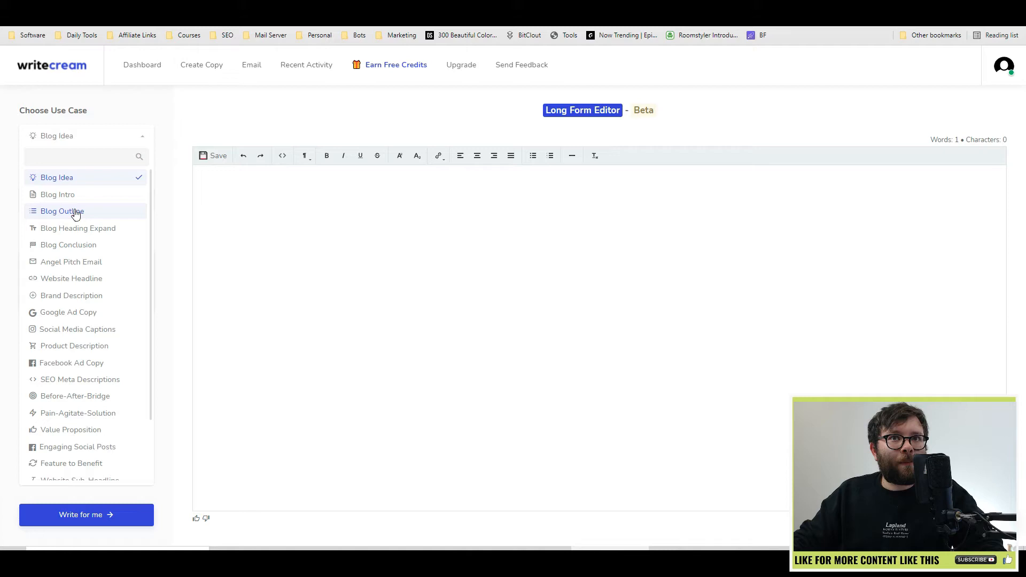
{"action": "mouse_move", "coordinate": [62, 216]}
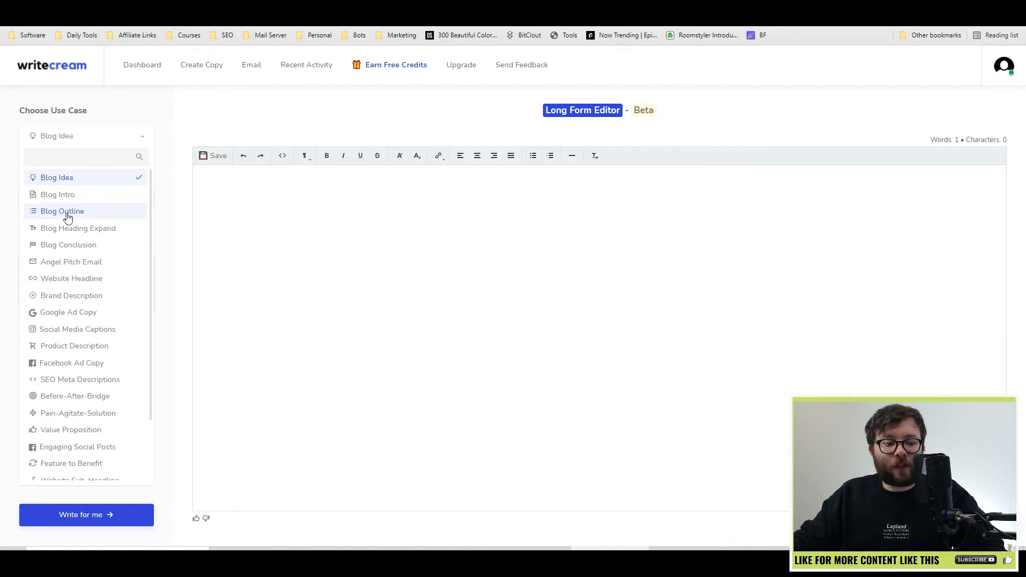
{"action": "left_click", "coordinate": [62, 210]}
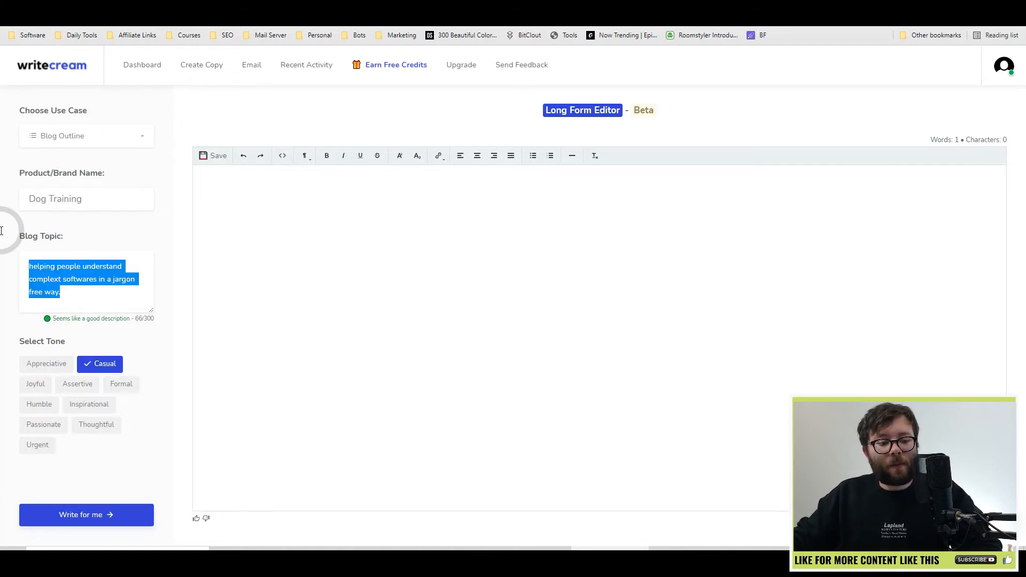
{"action": "type", "text": "helping"}
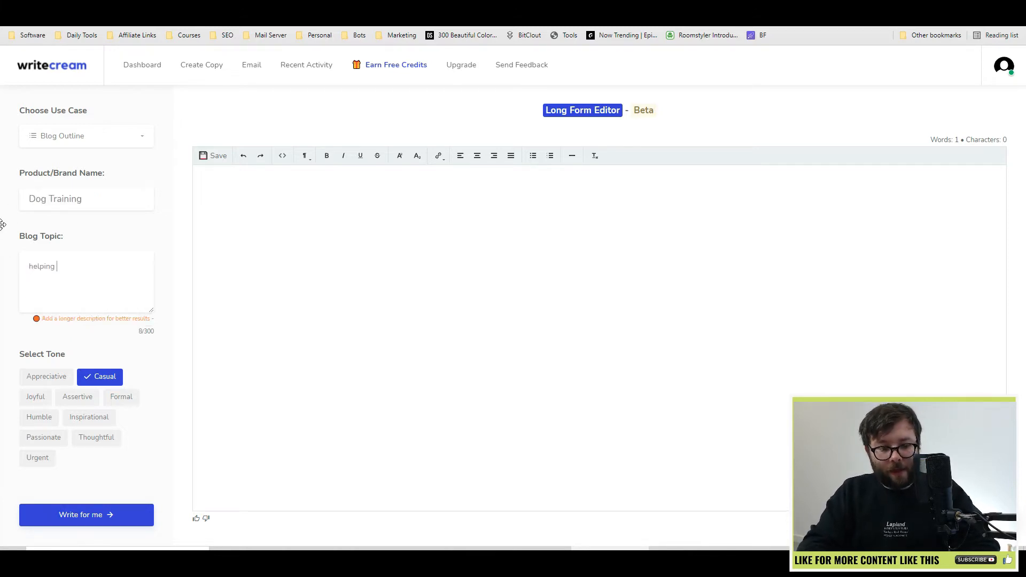
{"action": "type", "text": "dow"}
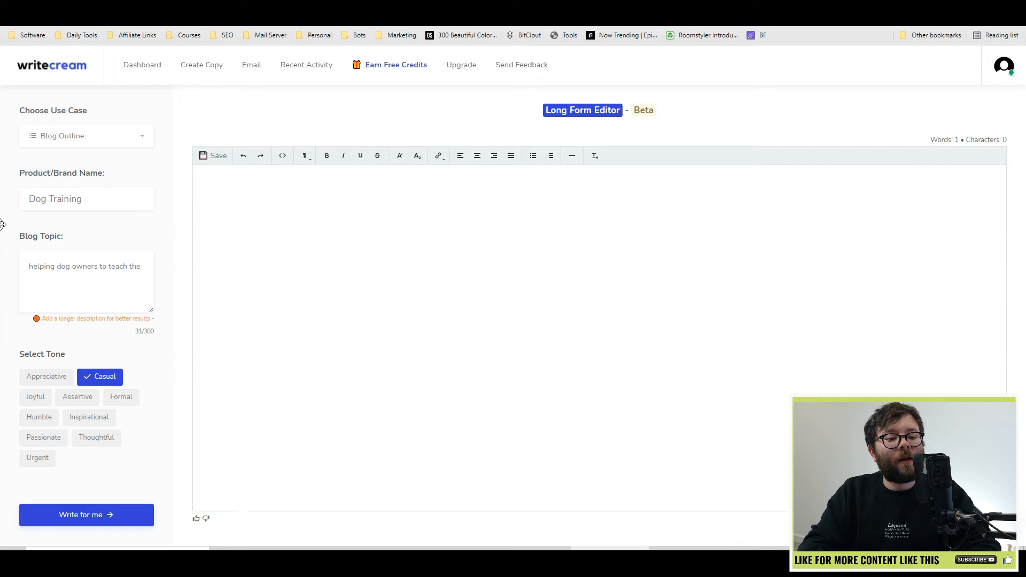
{"action": "type", "text": "their dog"}
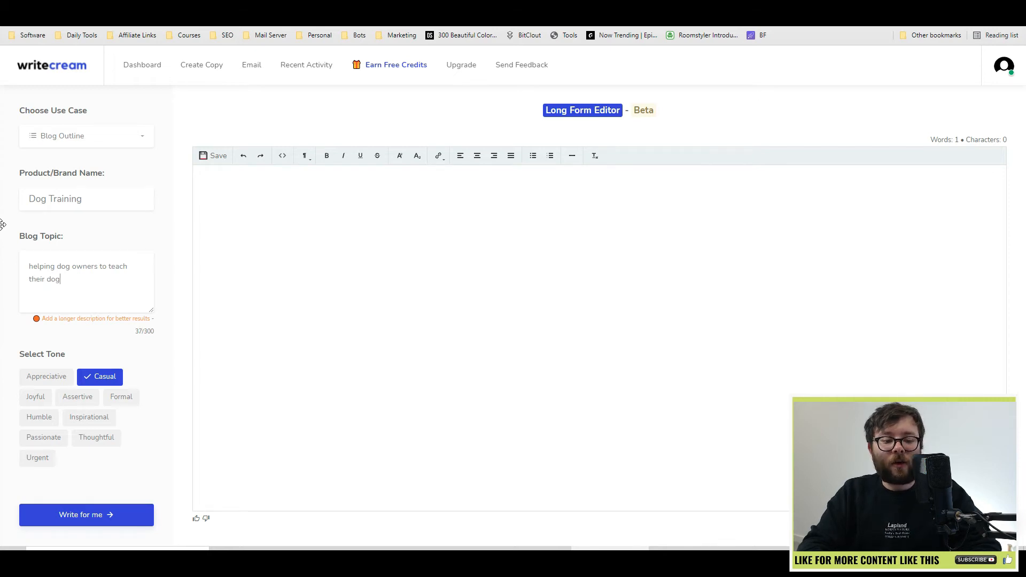
{"action": "type", "text": "to sit."}
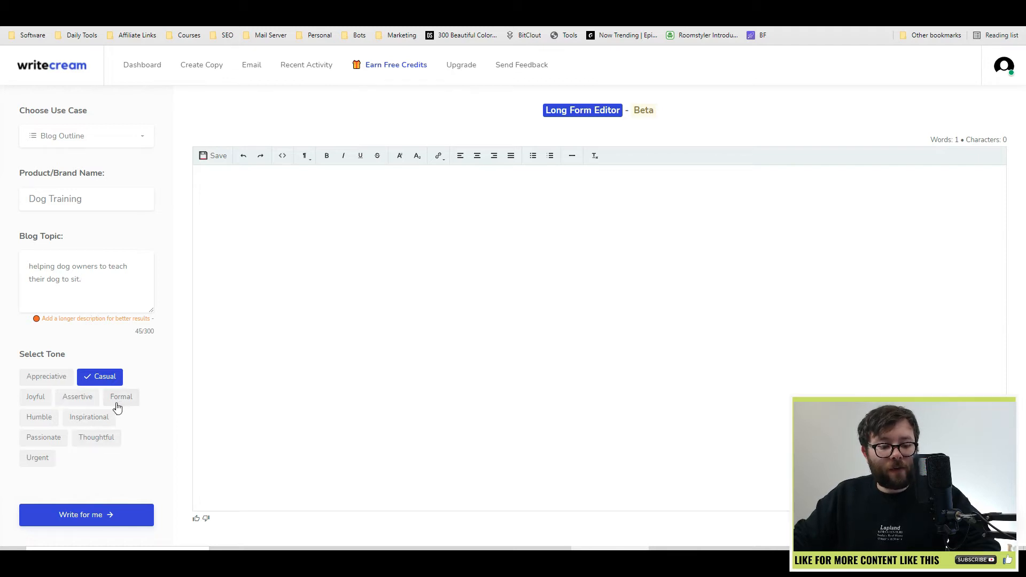
{"action": "mouse_move", "coordinate": [107, 476]}
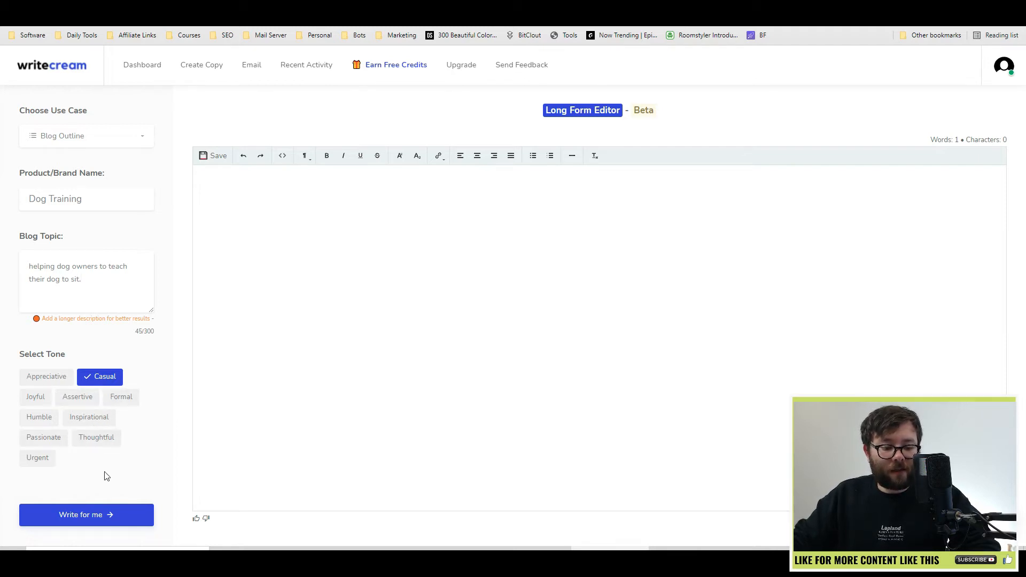
- Generate dog-sitting outlines and keep one outline's five questions as headings plus its conclusion
{"action": "left_click", "coordinate": [85, 514]}
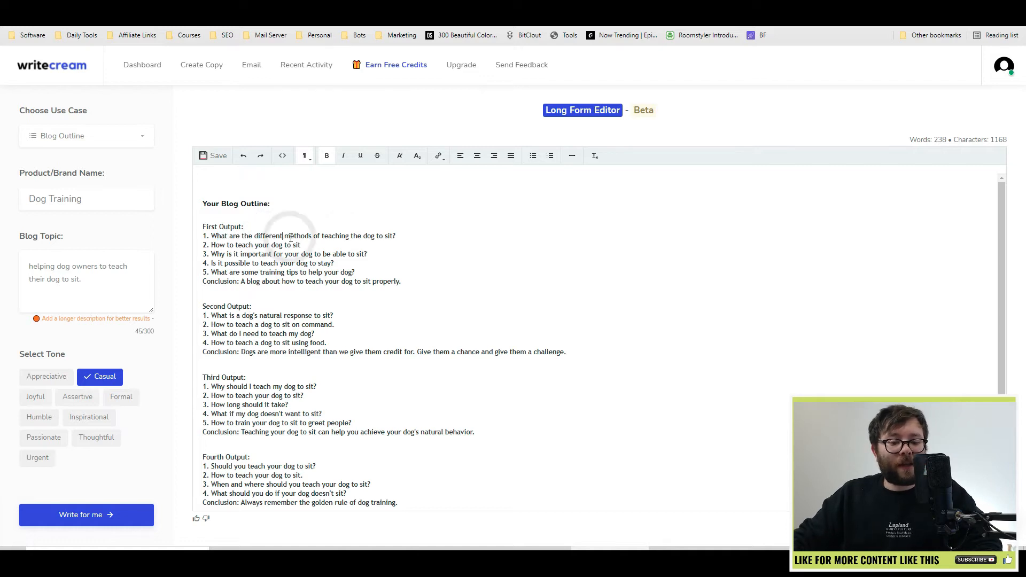
{"action": "left_click_drag", "start_coordinate": [237, 236], "coordinate": [312, 245]}
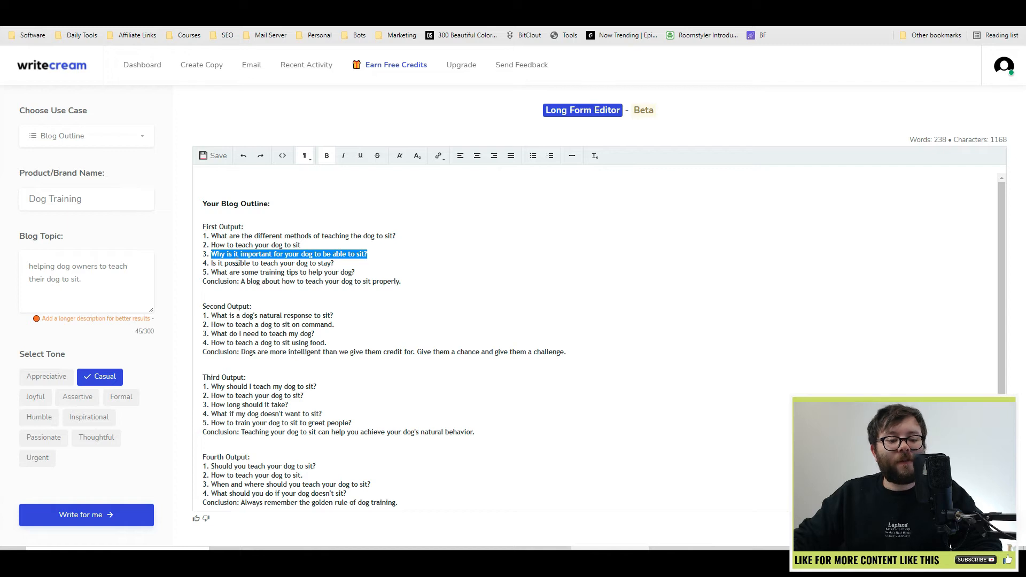
{"action": "left_click", "coordinate": [327, 263]}
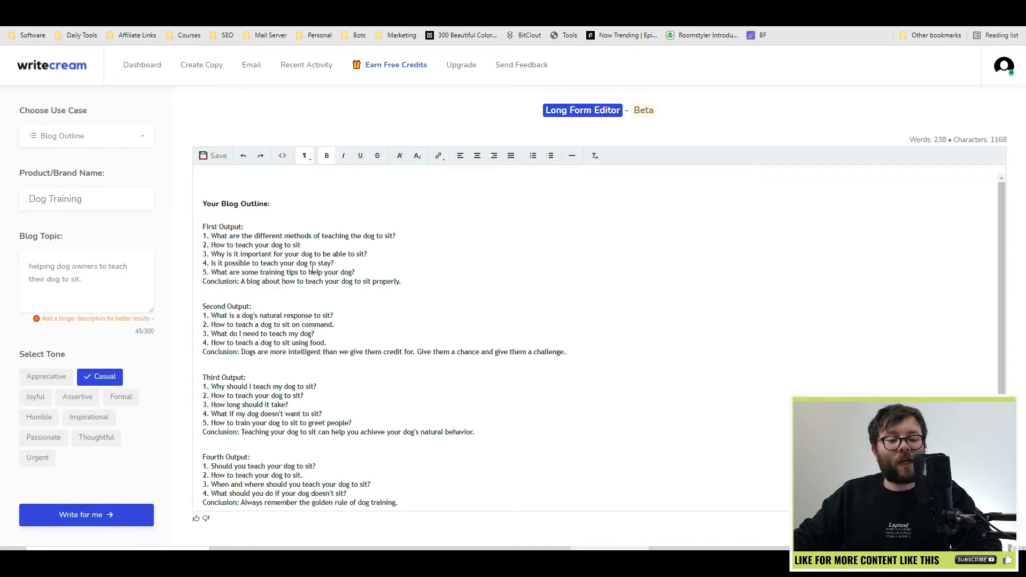
{"action": "left_click_drag", "start_coordinate": [242, 280], "coordinate": [340, 281]}
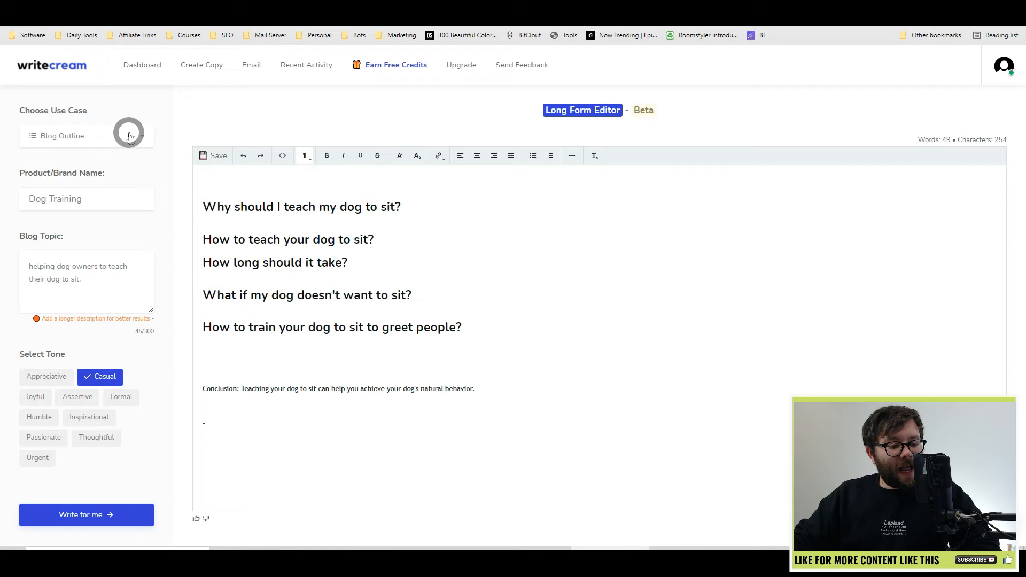
{"action": "left_click", "coordinate": [86, 135]}
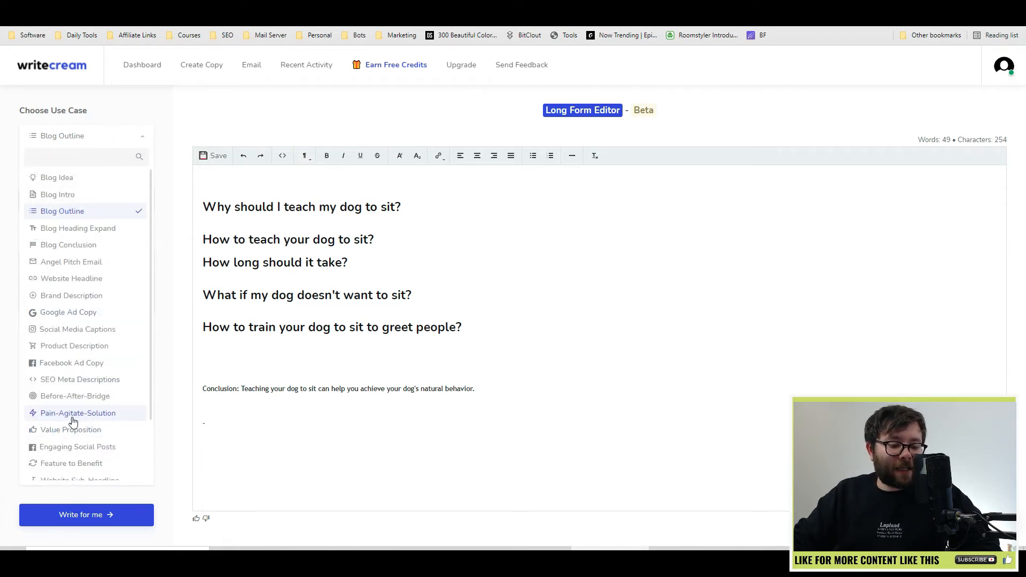
- Generate Pain-Agitate-Solution copy and move three of its lines under the first heading
{"action": "left_click", "coordinate": [77, 413]}
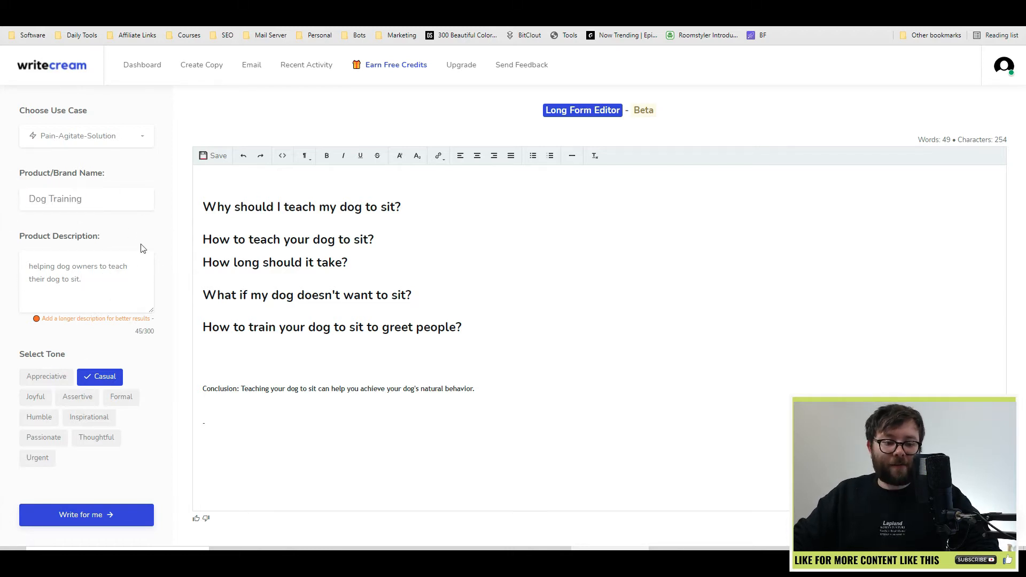
{"action": "left_click", "coordinate": [86, 514]}
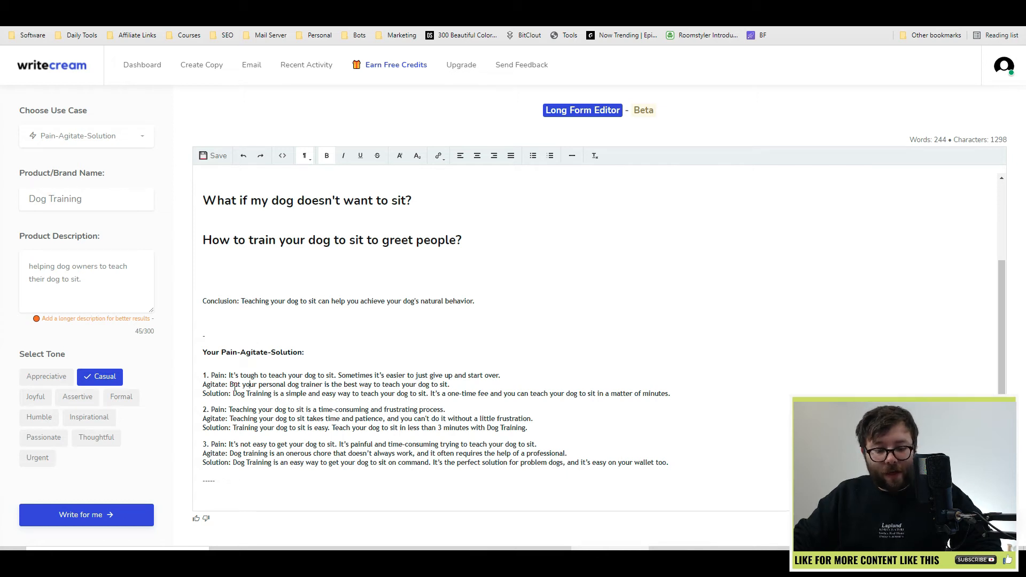
{"action": "left_click_drag", "start_coordinate": [233, 384], "coordinate": [350, 384]}
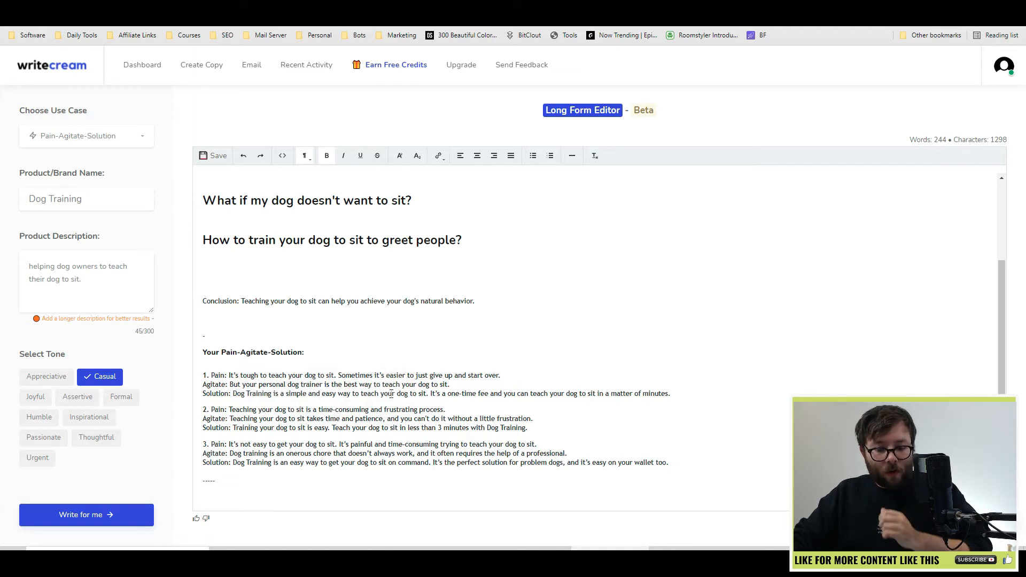
{"action": "left_click_drag", "start_coordinate": [203, 385], "coordinate": [670, 393]}
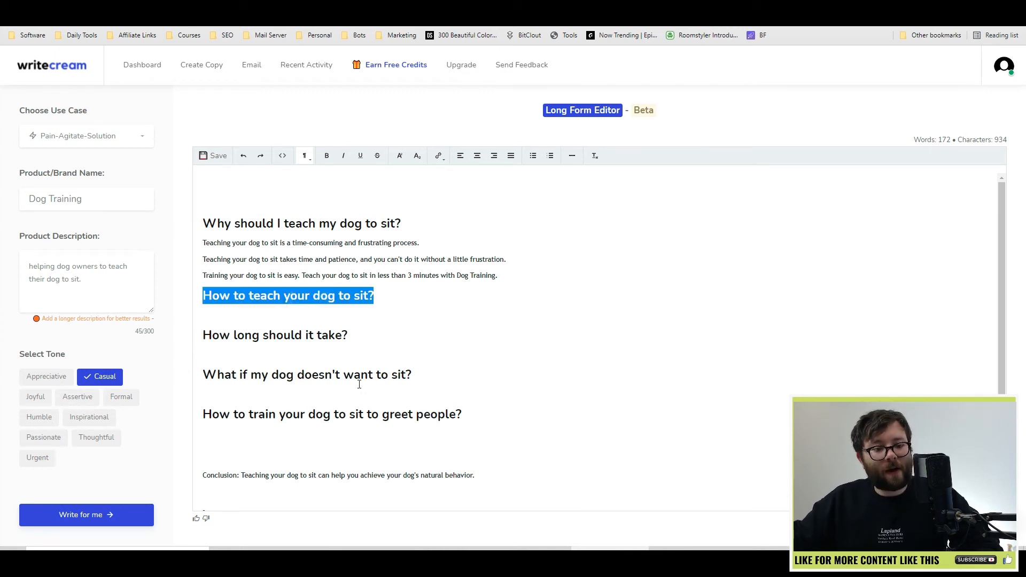
{"action": "left_click", "coordinate": [86, 136]}
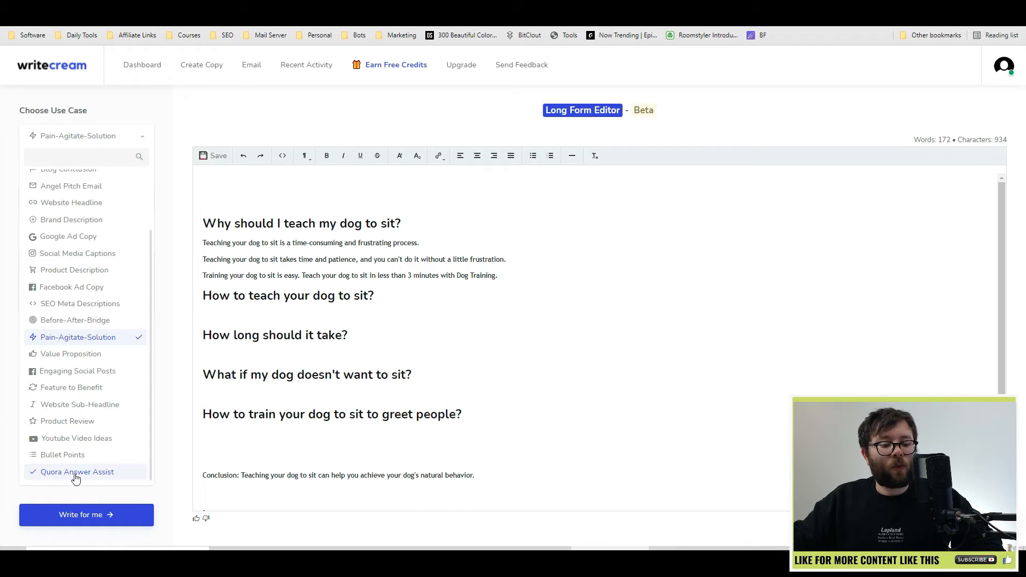
- Use Quora Answer Assist to write answer paragraphs beneath each outline question heading
{"action": "left_click", "coordinate": [77, 472]}
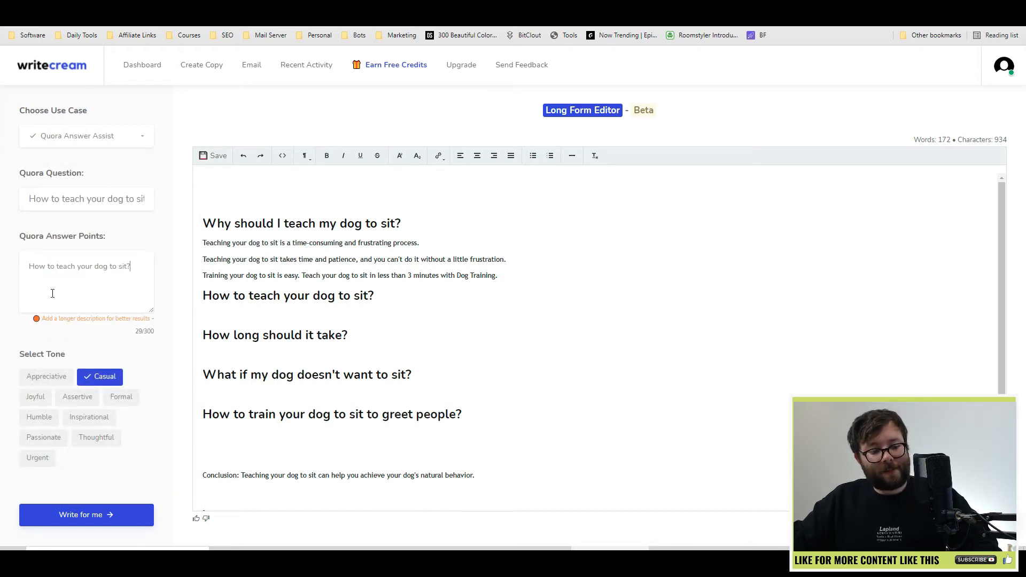
{"action": "left_click", "coordinate": [85, 514]}
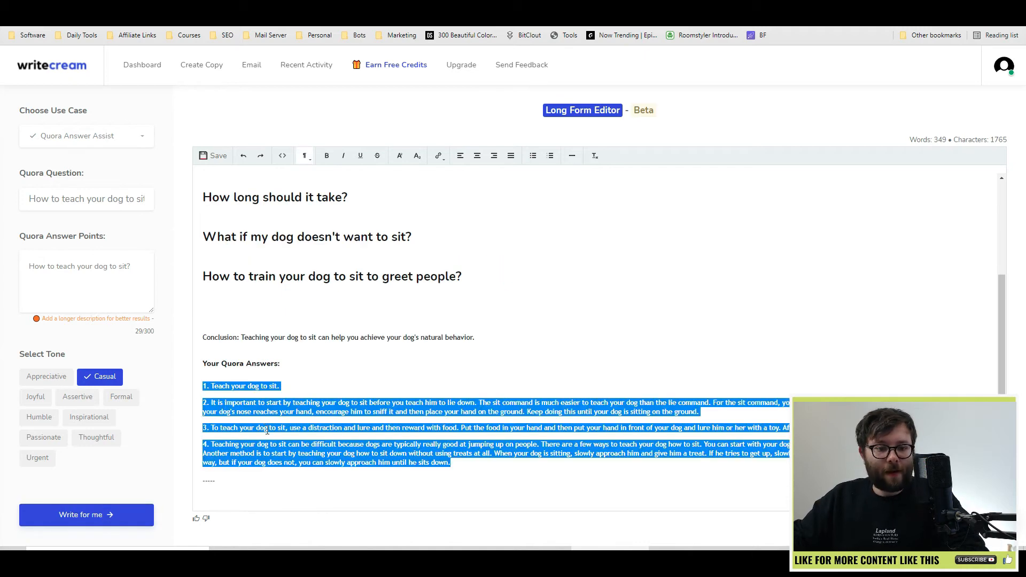
{"action": "left_click", "coordinate": [303, 155]}
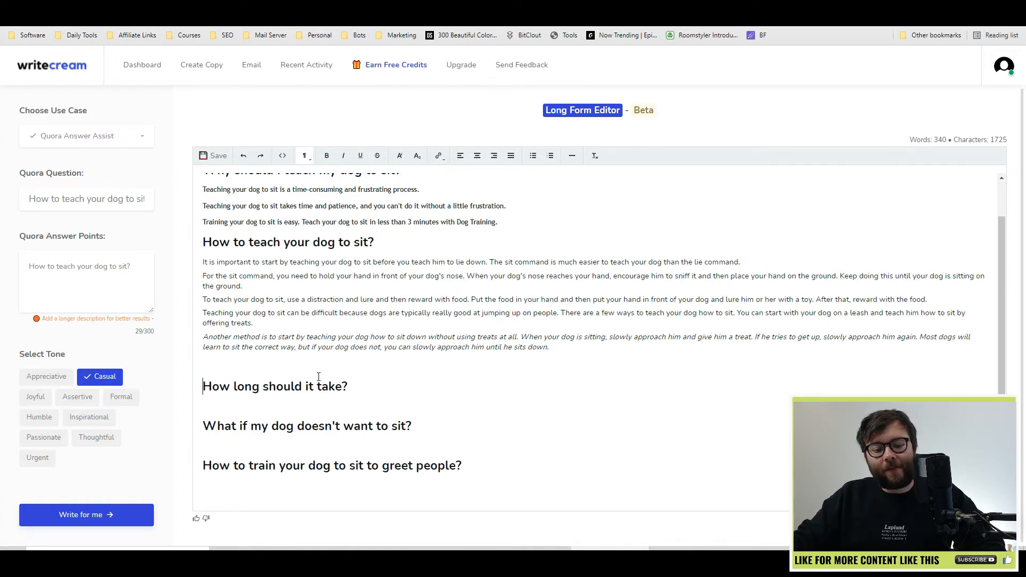
{"action": "left_click", "coordinate": [86, 514]}
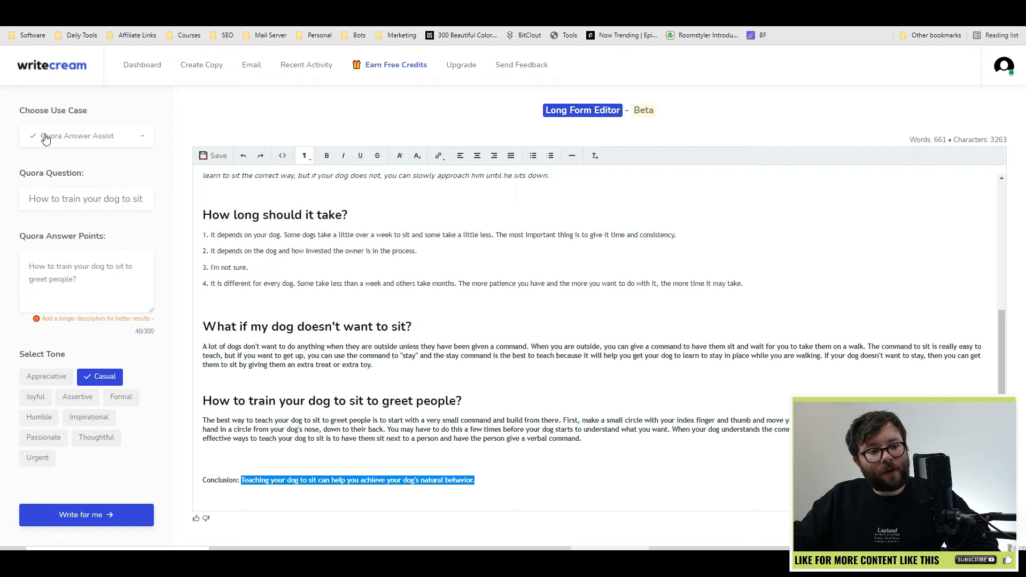
{"action": "left_click", "coordinate": [86, 135]}
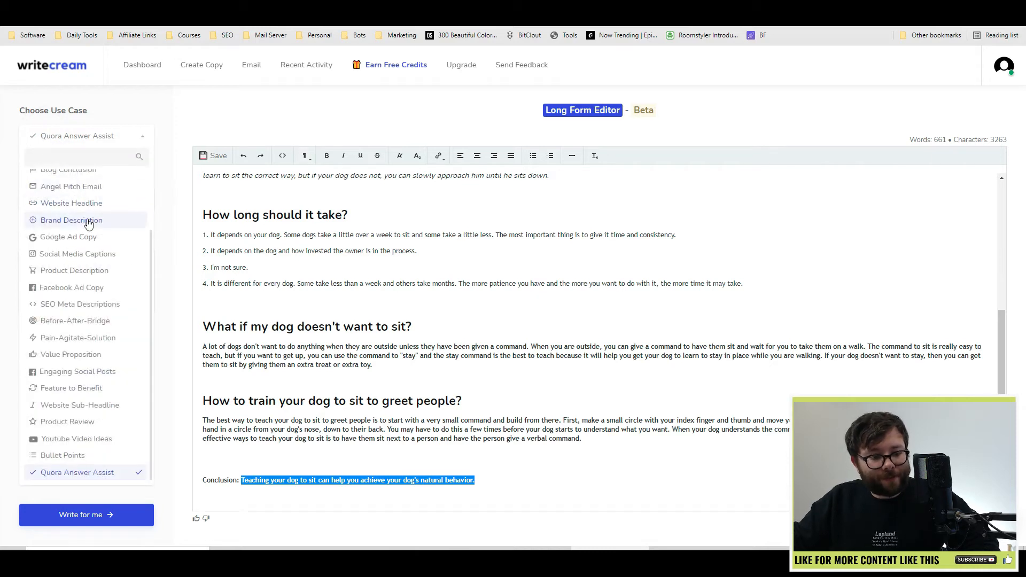
{"action": "type", "text": "concl"}
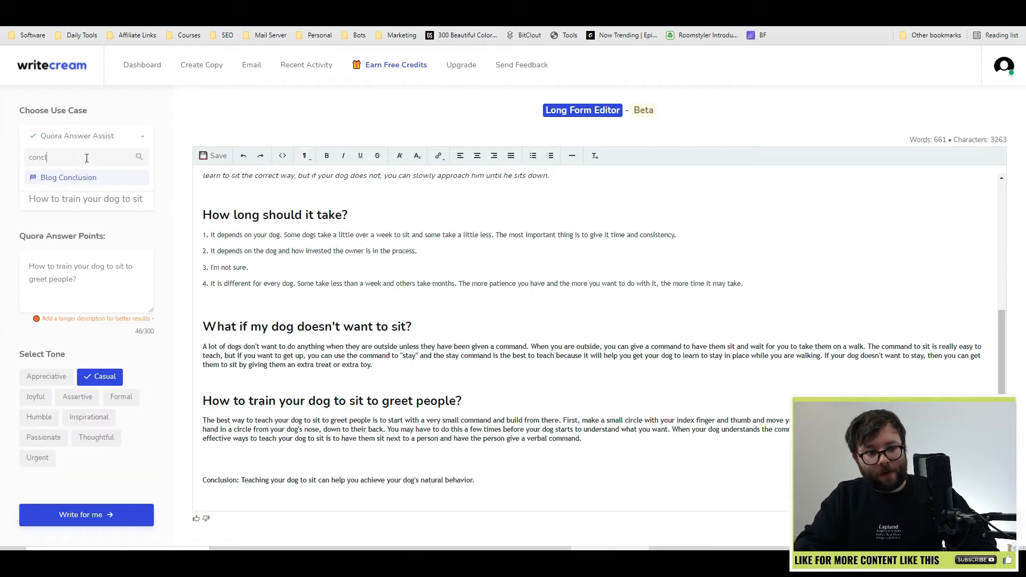
{"action": "left_click", "coordinate": [67, 177]}
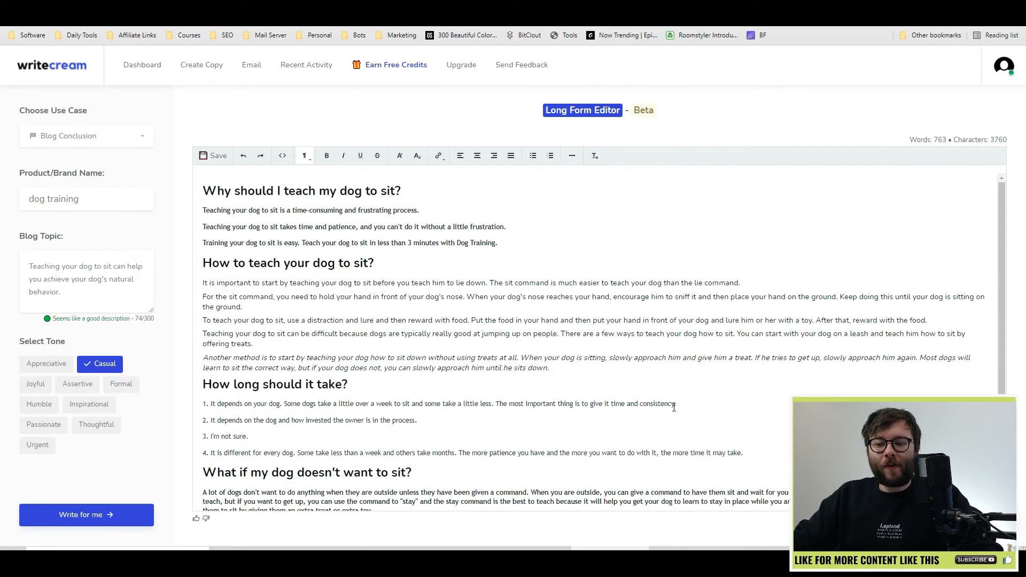
{"action": "scroll", "scroll_direction": "down", "scroll_amount": 3}
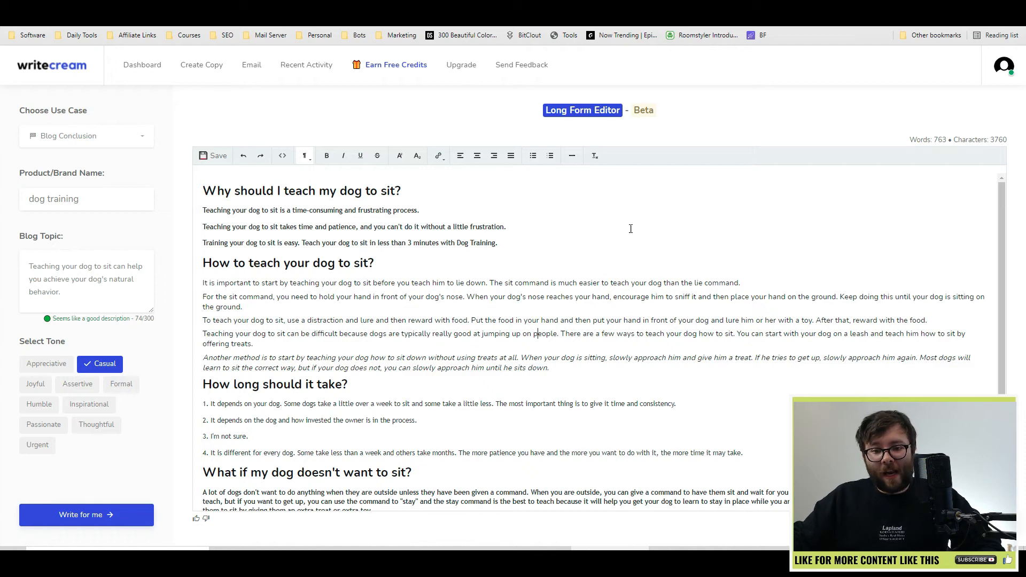
{"action": "scroll", "scroll_direction": "down", "scroll_amount": 3}
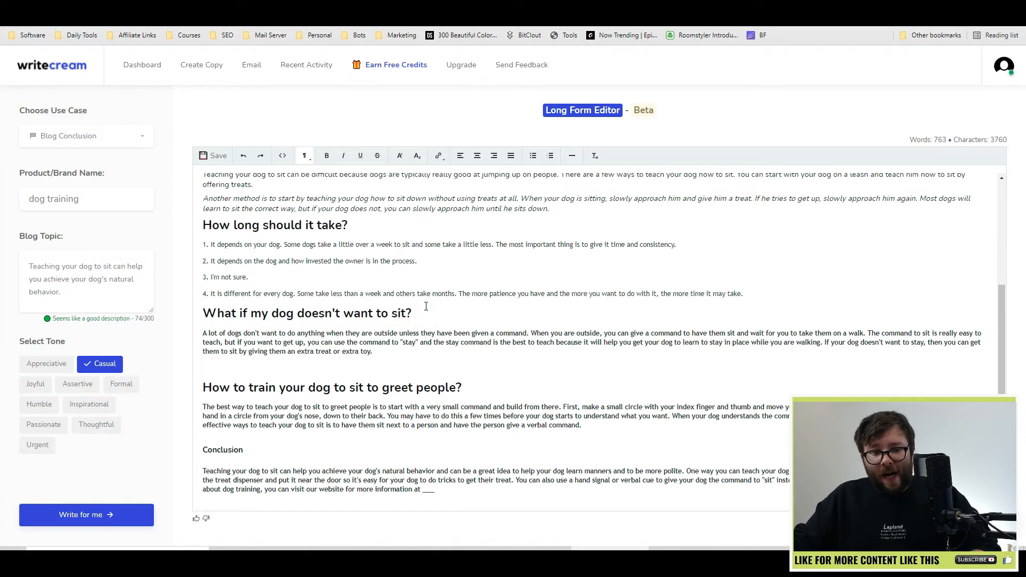
{"action": "key", "text": "ctrl+a"}
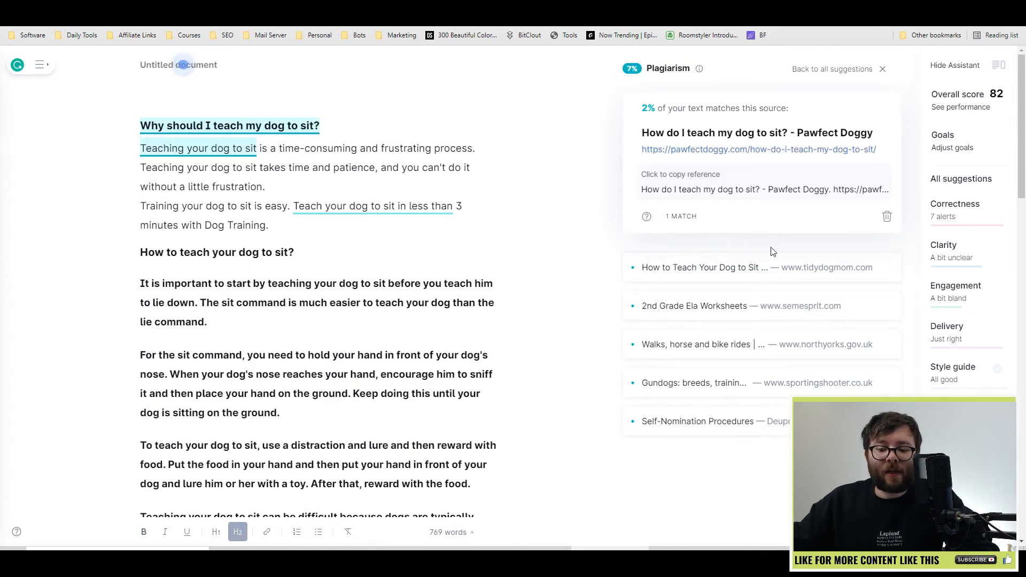
{"action": "mouse_move", "coordinate": [567, 227]}
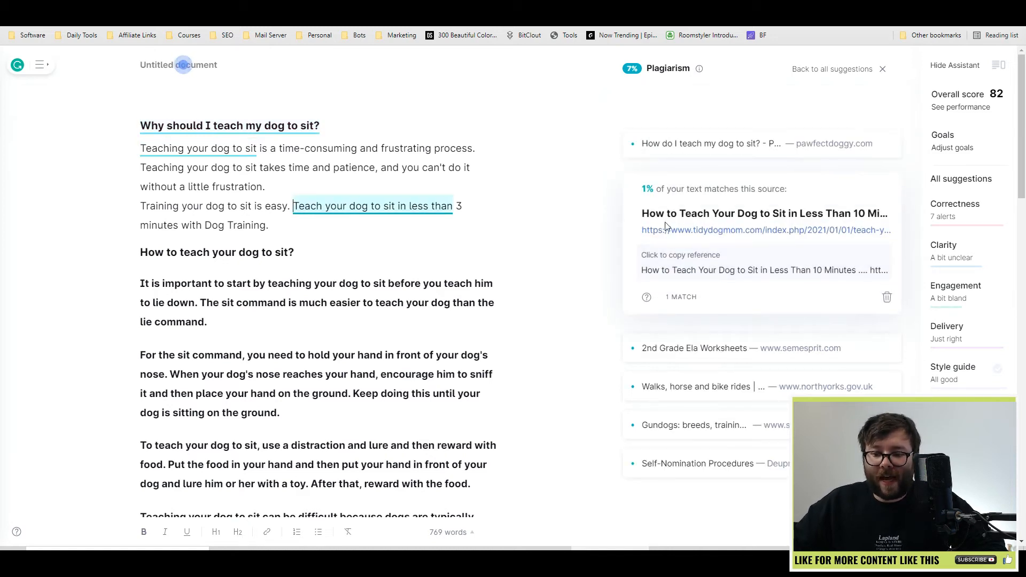
- Review the phrases Grammarly matched to the tidydogmom and North Yorkshire sources
{"action": "left_click_drag", "start_coordinate": [294, 207], "coordinate": [463, 206]}
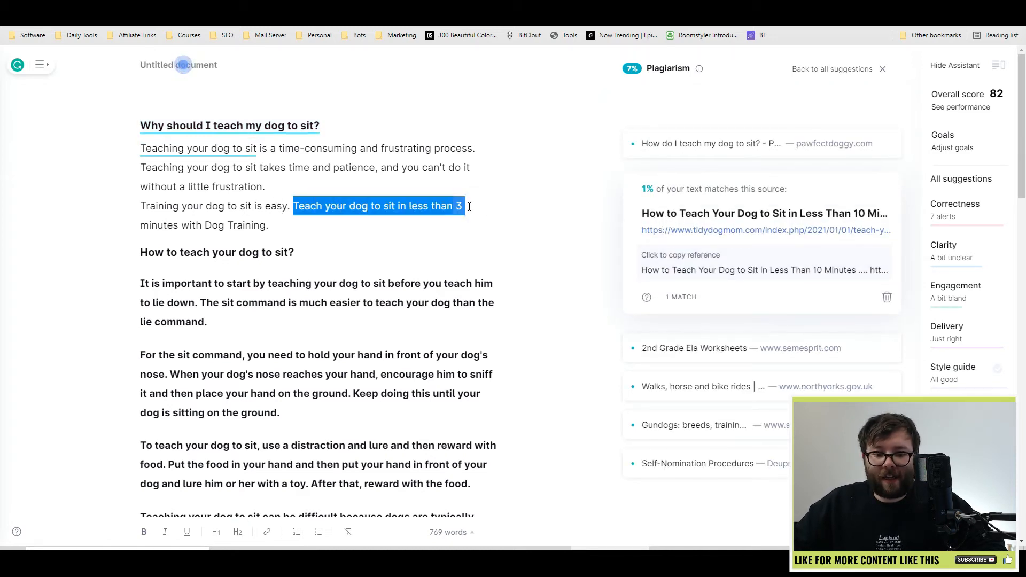
{"action": "scroll", "scroll_direction": "down", "scroll_amount": 3}
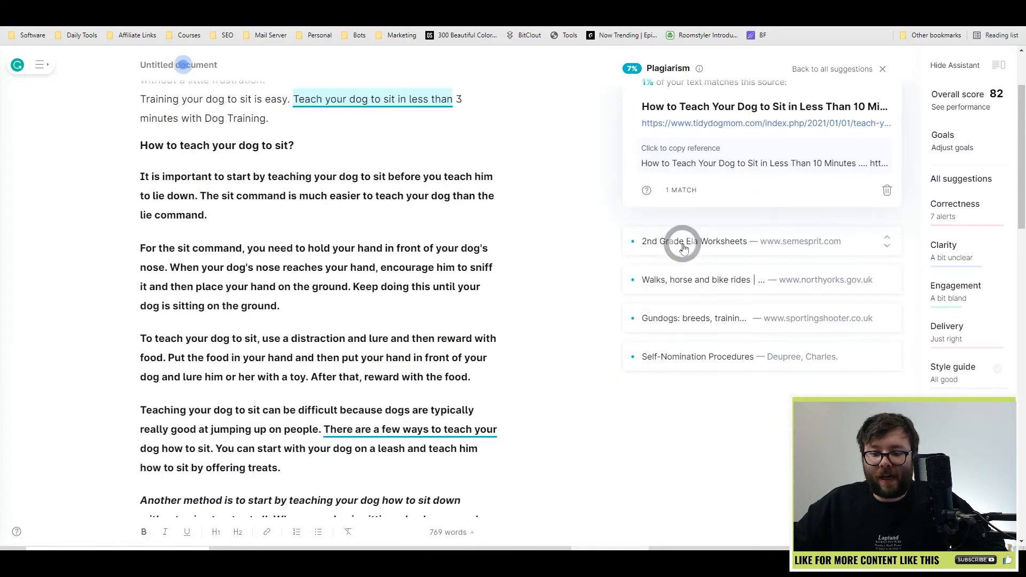
{"action": "left_click", "coordinate": [694, 242]}
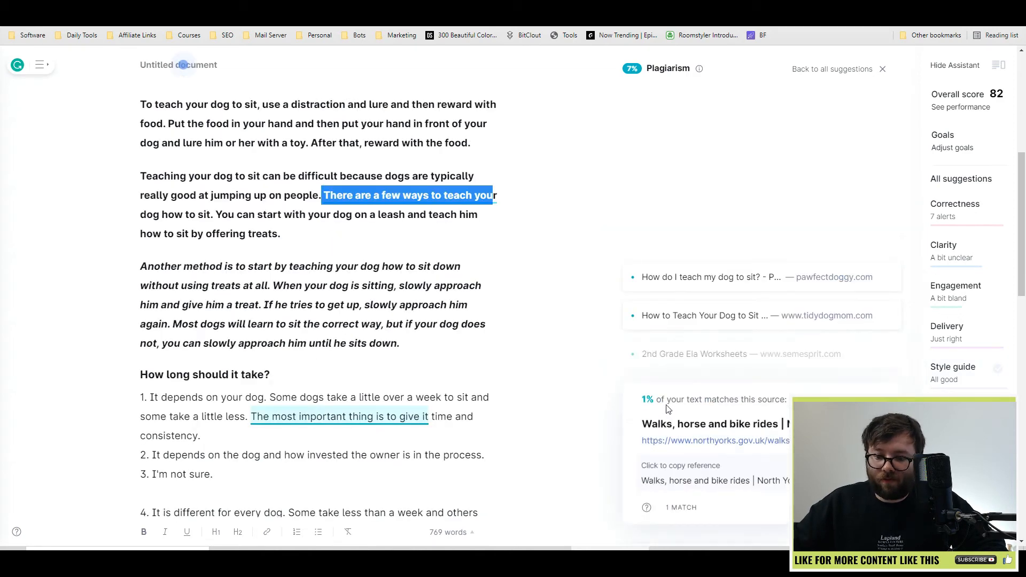
{"action": "scroll", "scroll_direction": "down", "scroll_amount": 3}
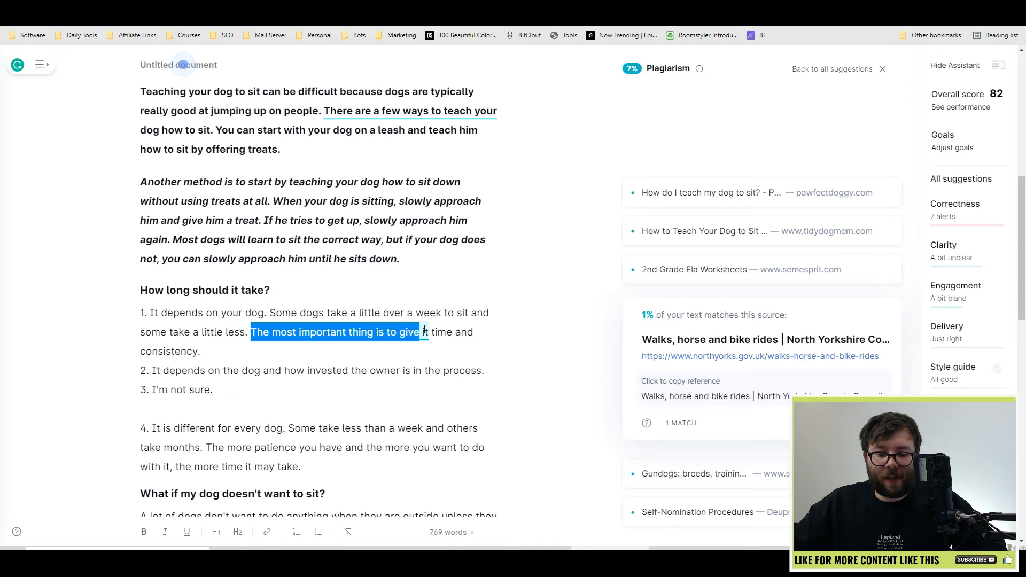
{"action": "left_click_drag", "start_coordinate": [424, 332], "coordinate": [431, 332]}
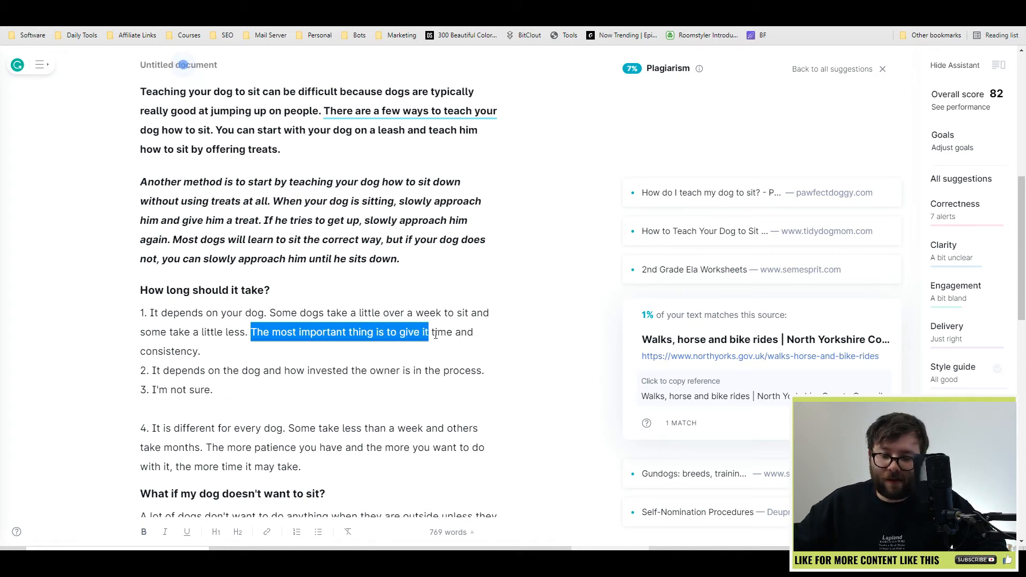
{"action": "scroll", "scroll_direction": "down", "scroll_amount": 3}
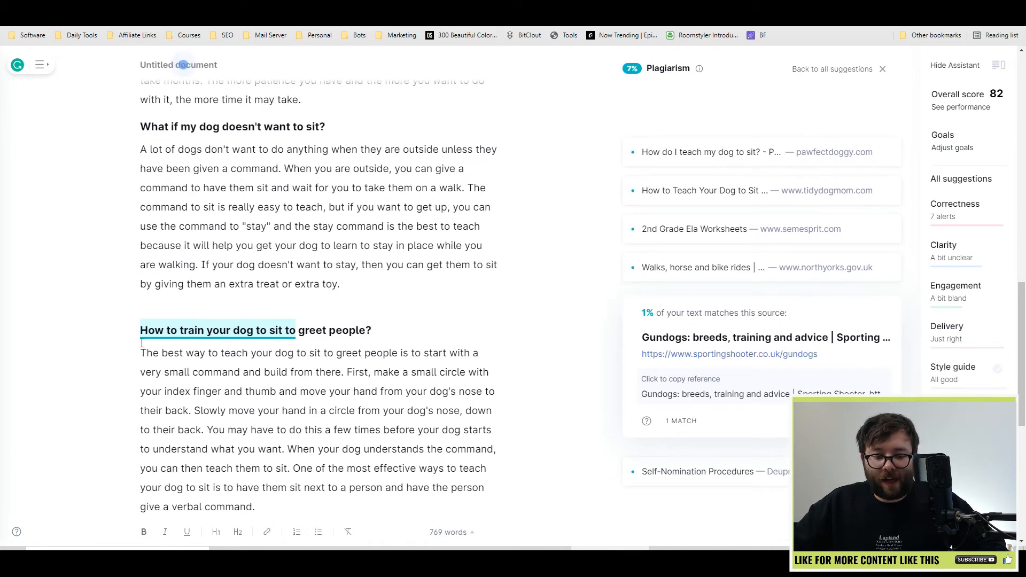
{"action": "scroll", "scroll_direction": "down", "scroll_amount": 3}
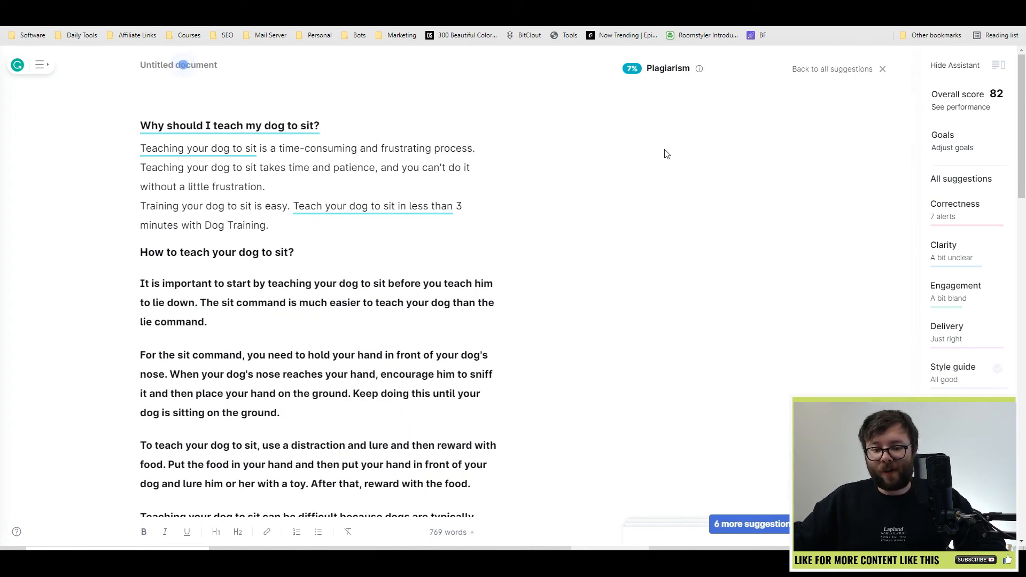
{"action": "mouse_move", "coordinate": [660, 213]}
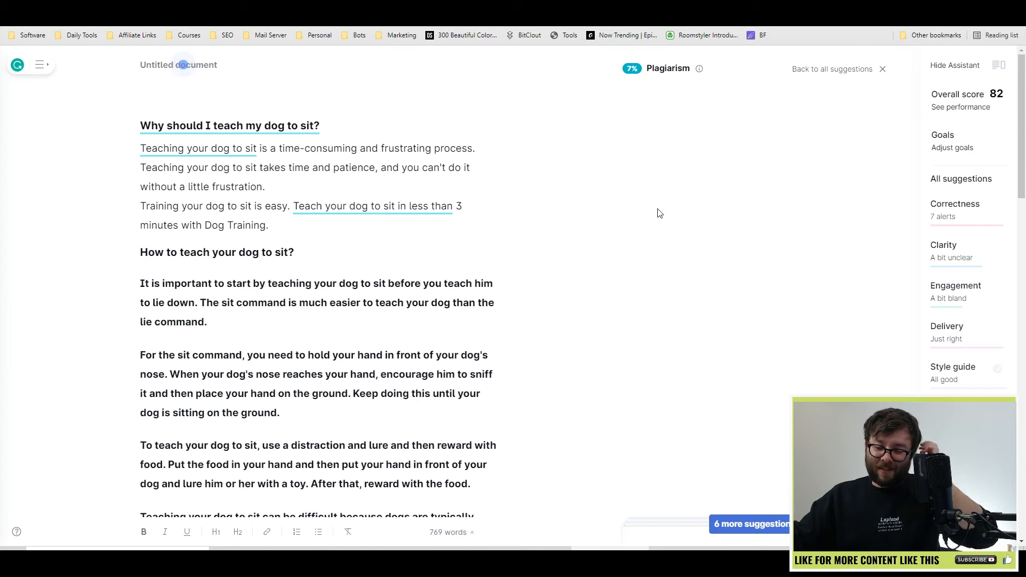
{"action": "scroll", "scroll_direction": "down", "scroll_amount": 3}
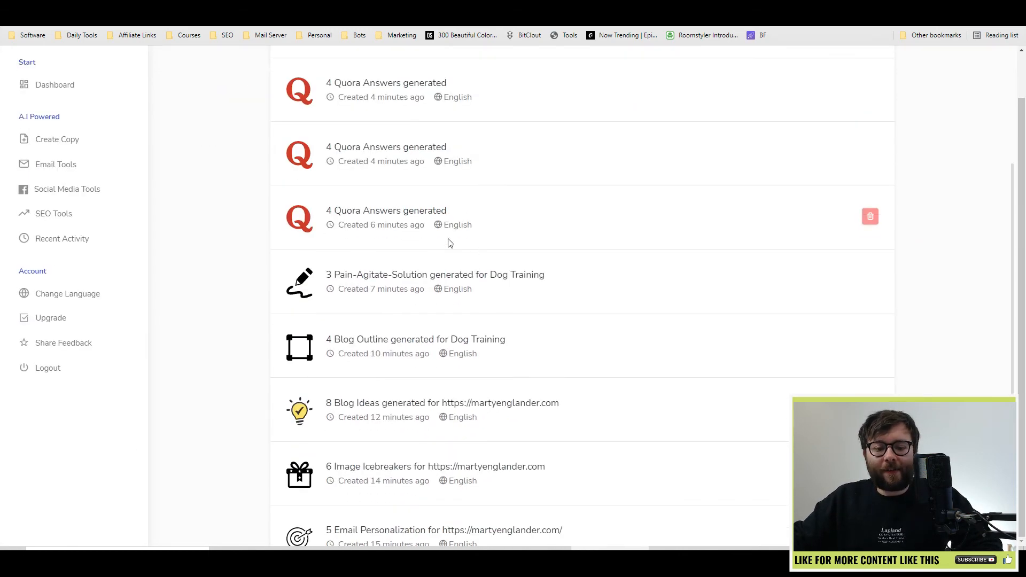
- Scroll through Writecream's Recent Activity list of generated content
{"action": "scroll", "scroll_direction": "down", "scroll_amount": 3}
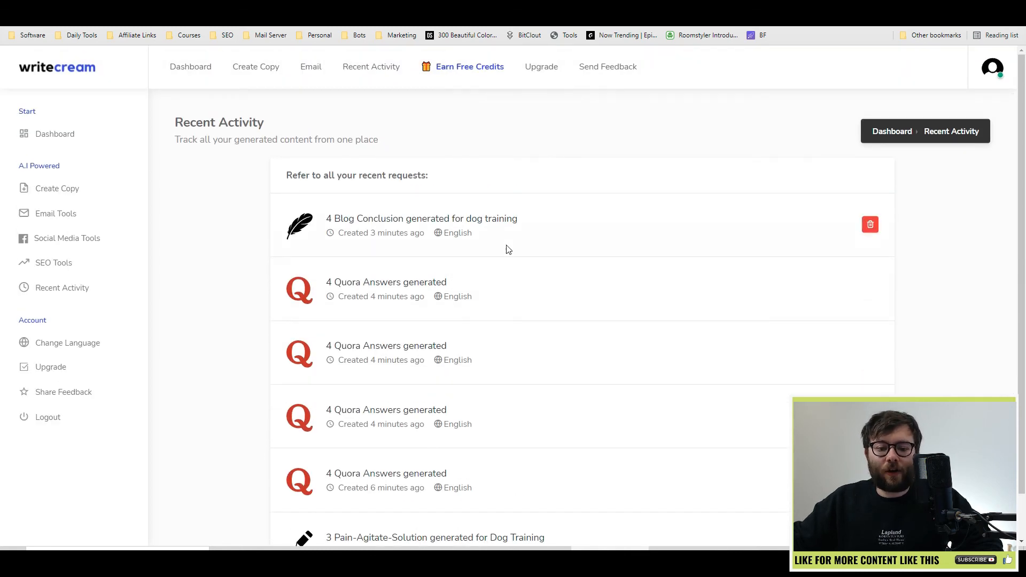
{"action": "scroll", "scroll_direction": "down", "scroll_amount": 3}
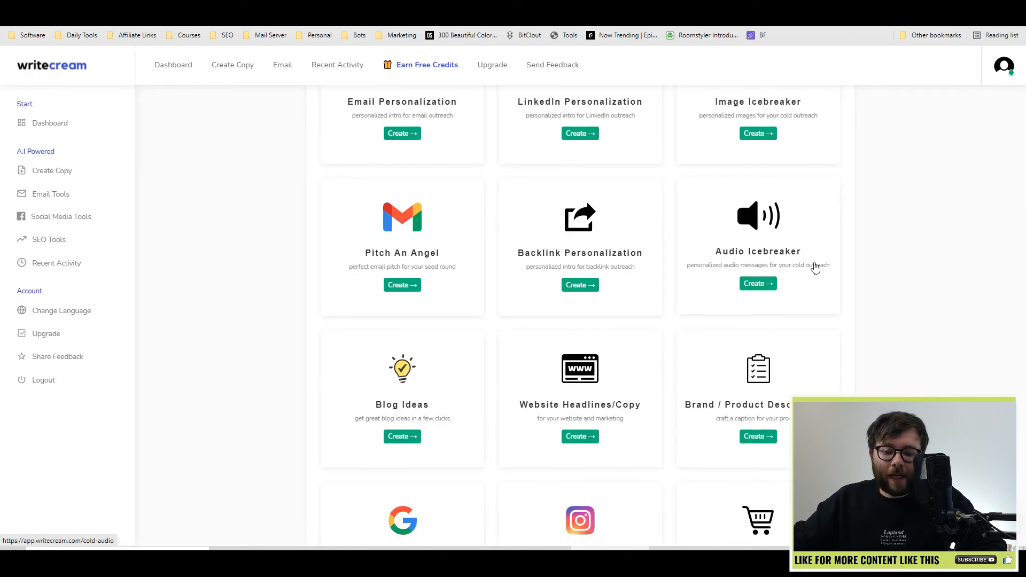
{"action": "left_click", "coordinate": [757, 282]}
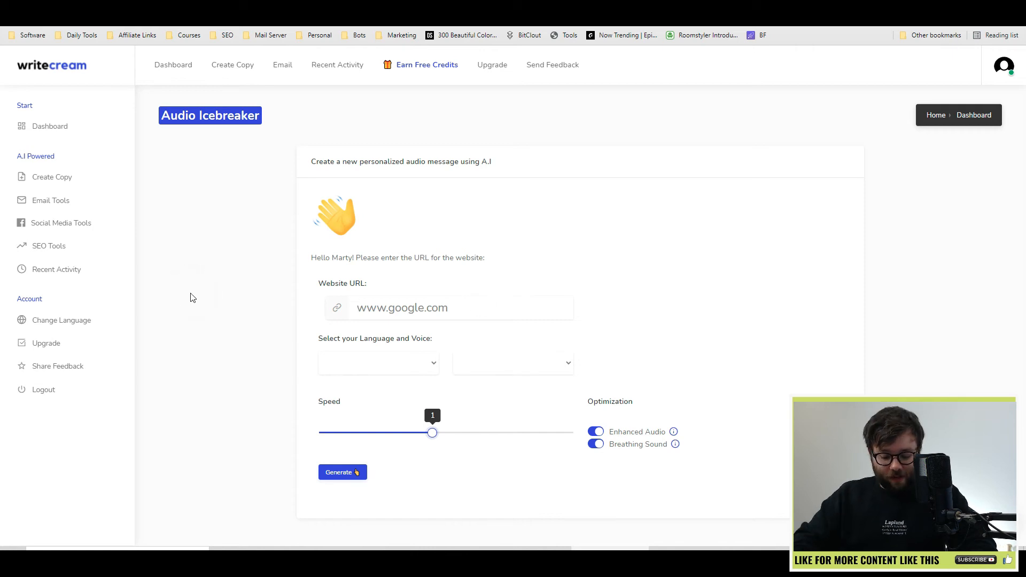
{"action": "type", "text": "martyenglander."}
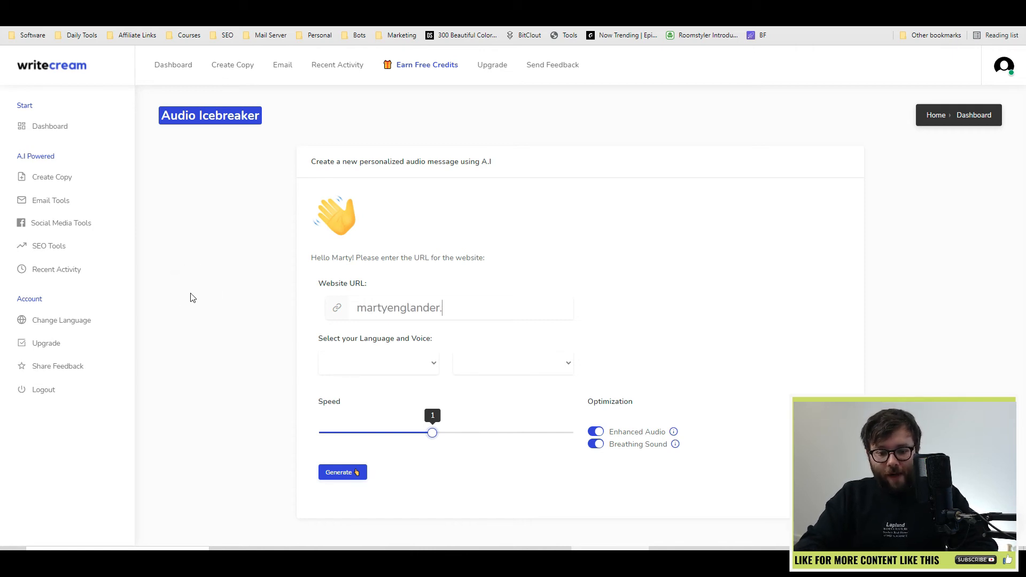
{"action": "left_click", "coordinate": [378, 362]}
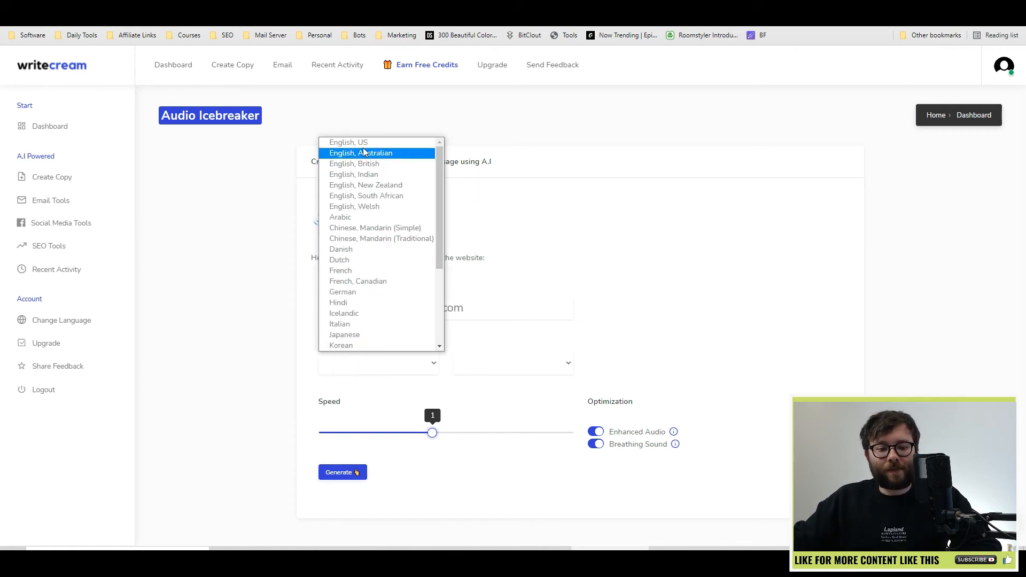
{"action": "left_click", "coordinate": [513, 364]}
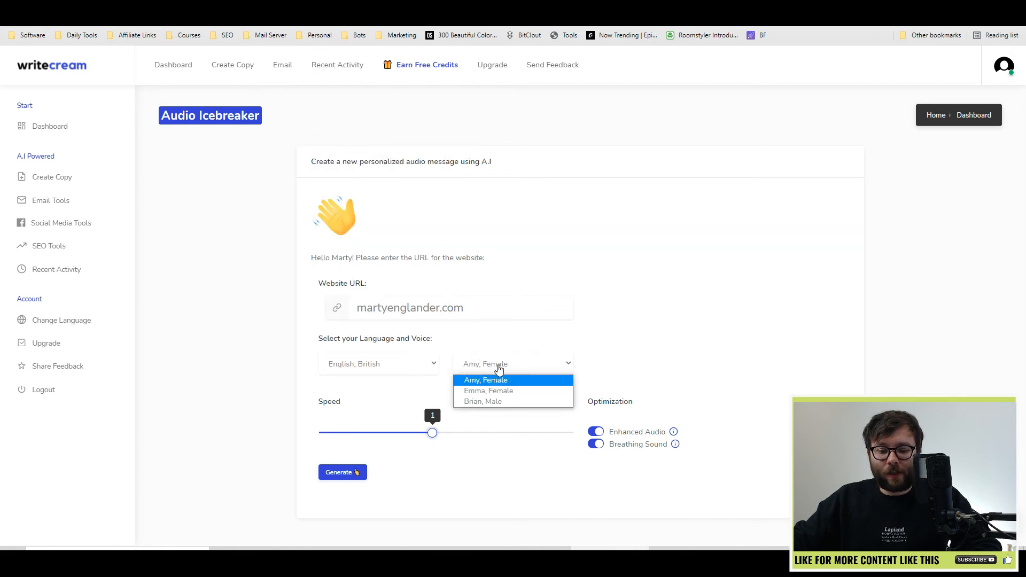
{"action": "left_click", "coordinate": [482, 401]}
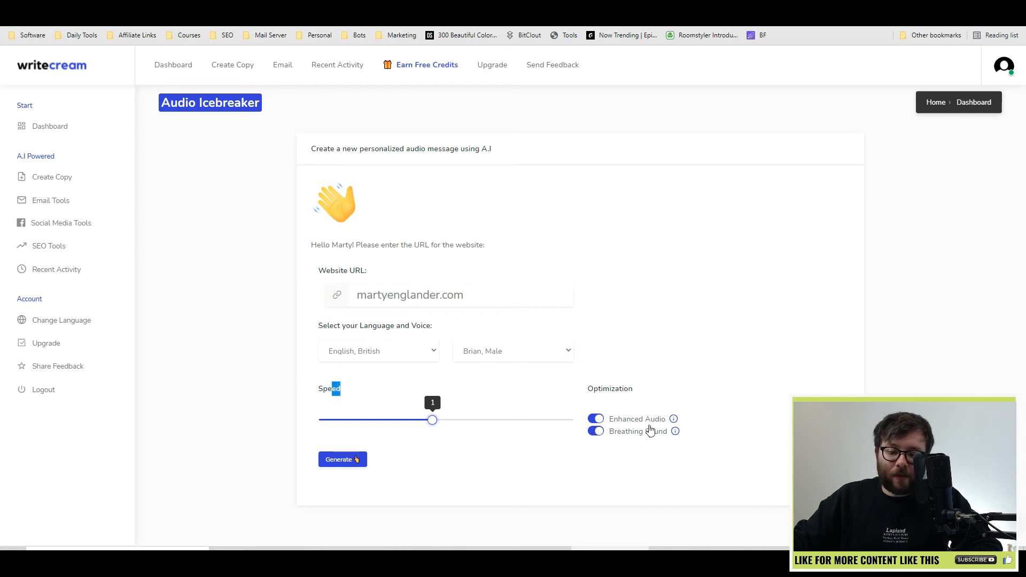
{"action": "mouse_move", "coordinate": [674, 420]}
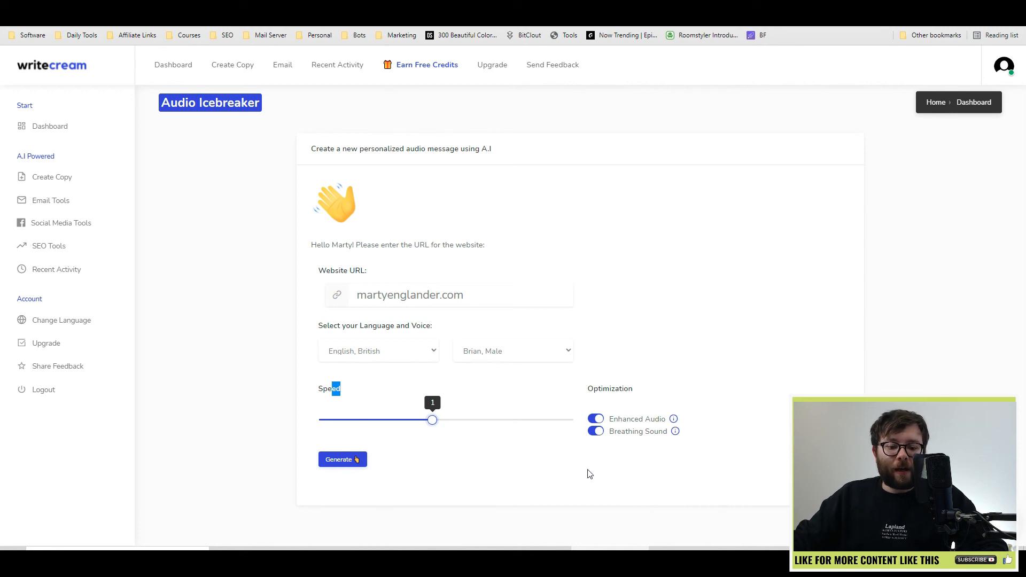
{"action": "left_click", "coordinate": [342, 459]}
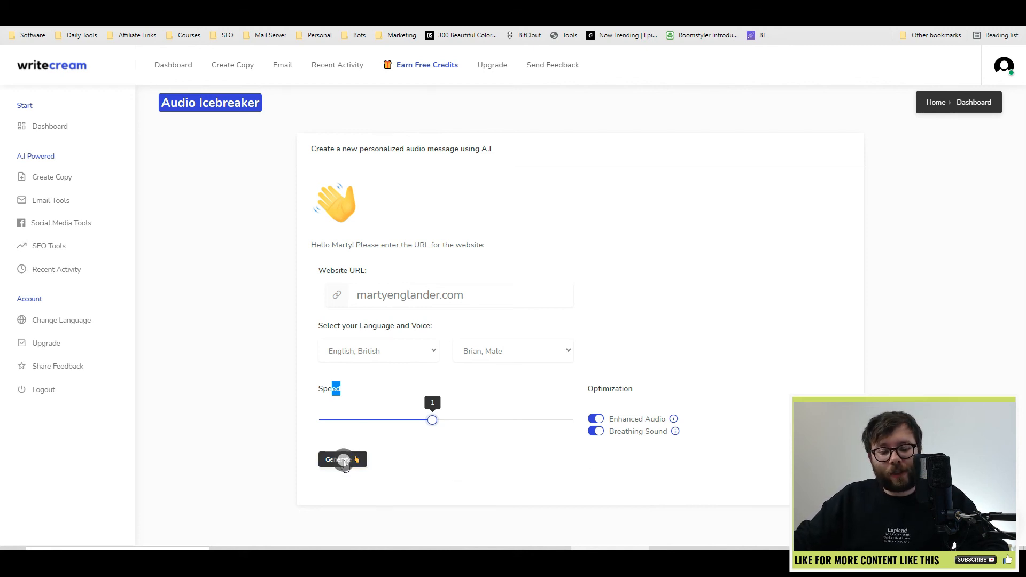
{"action": "left_click", "coordinate": [342, 459]}
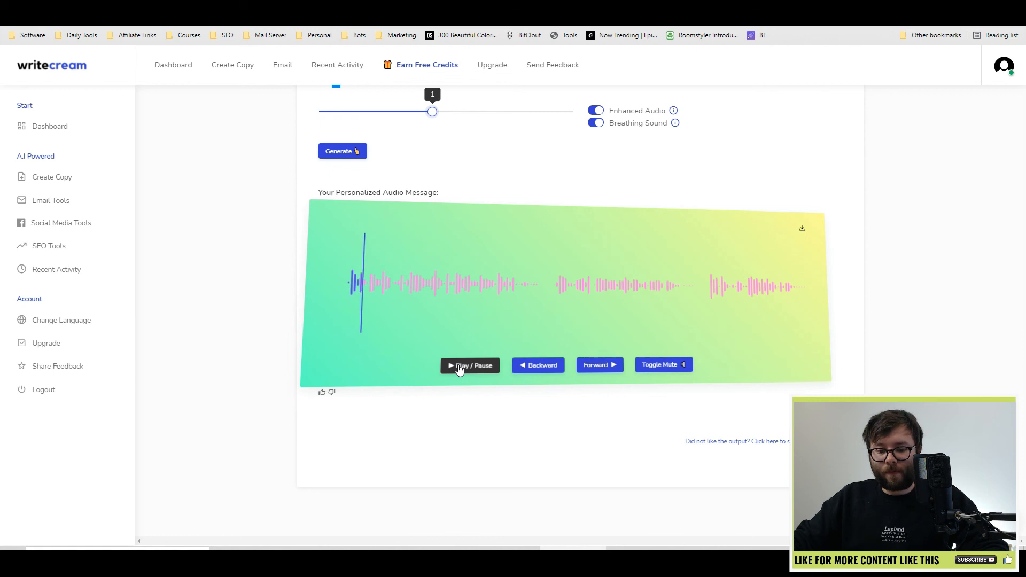
{"action": "left_click", "coordinate": [469, 366]}
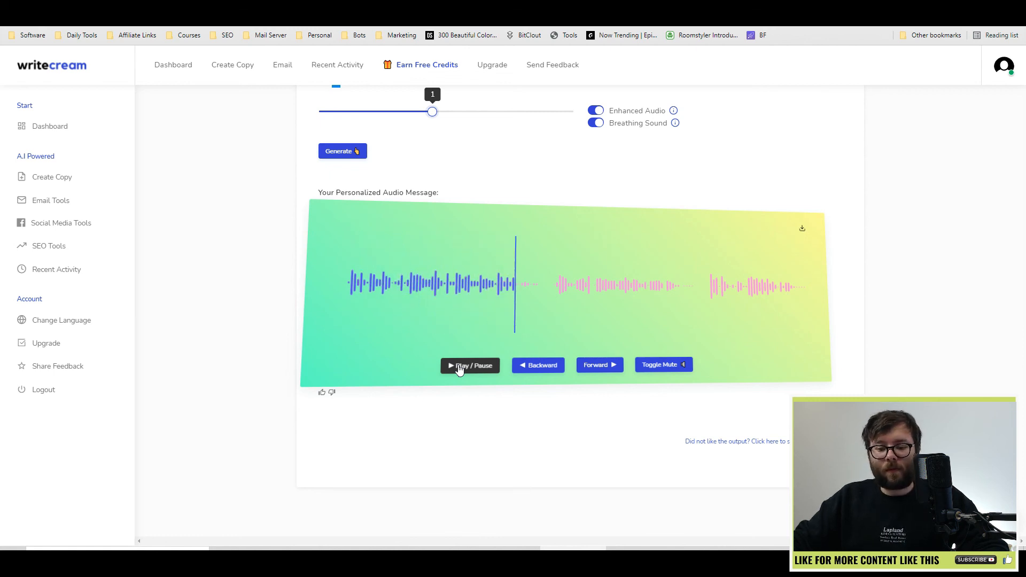
{"action": "left_click", "coordinate": [470, 365]}
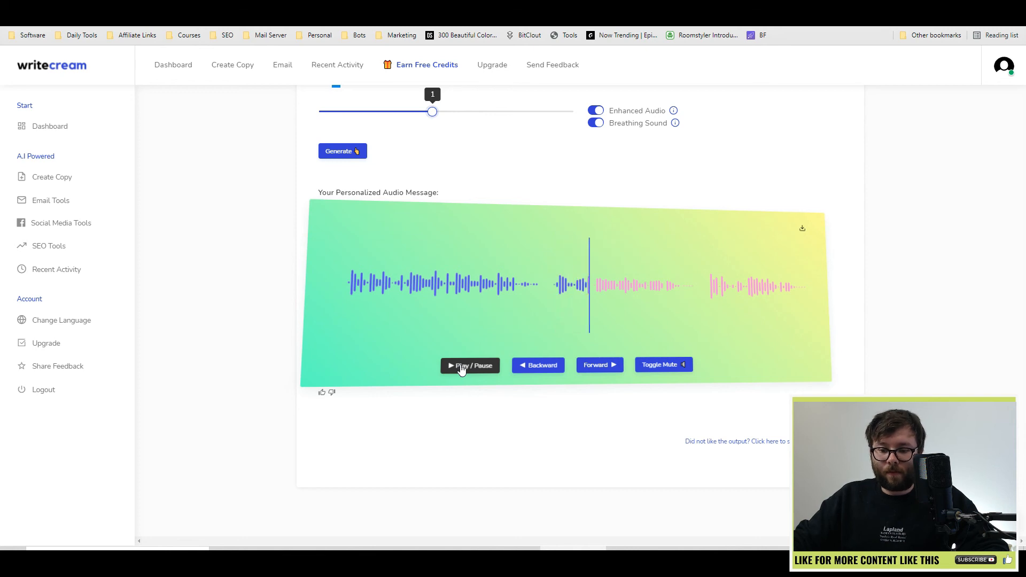